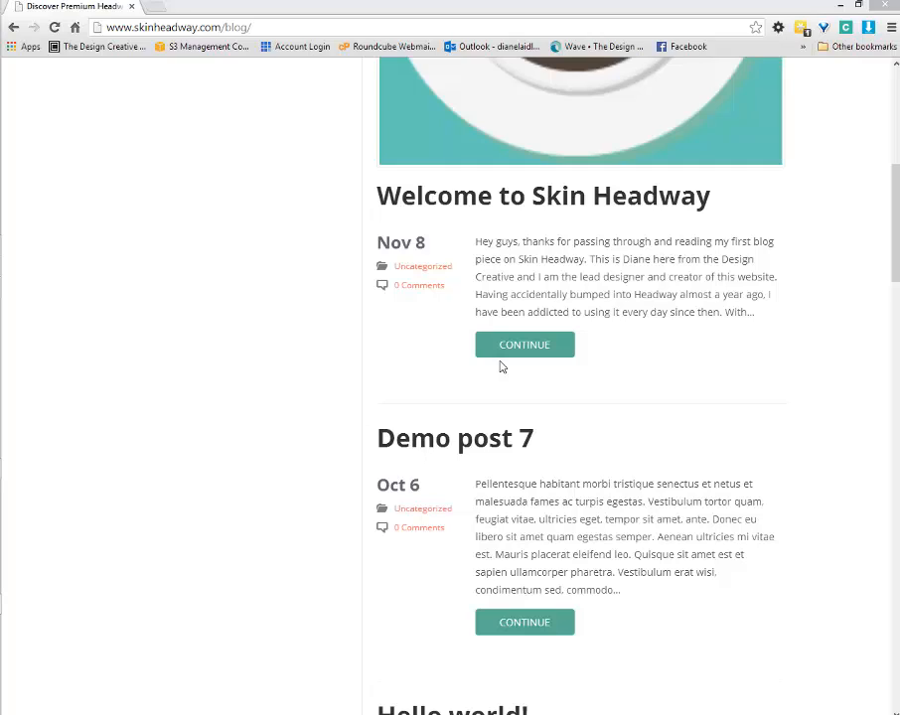
{"action": "mouse_move", "coordinate": [405, 266]}
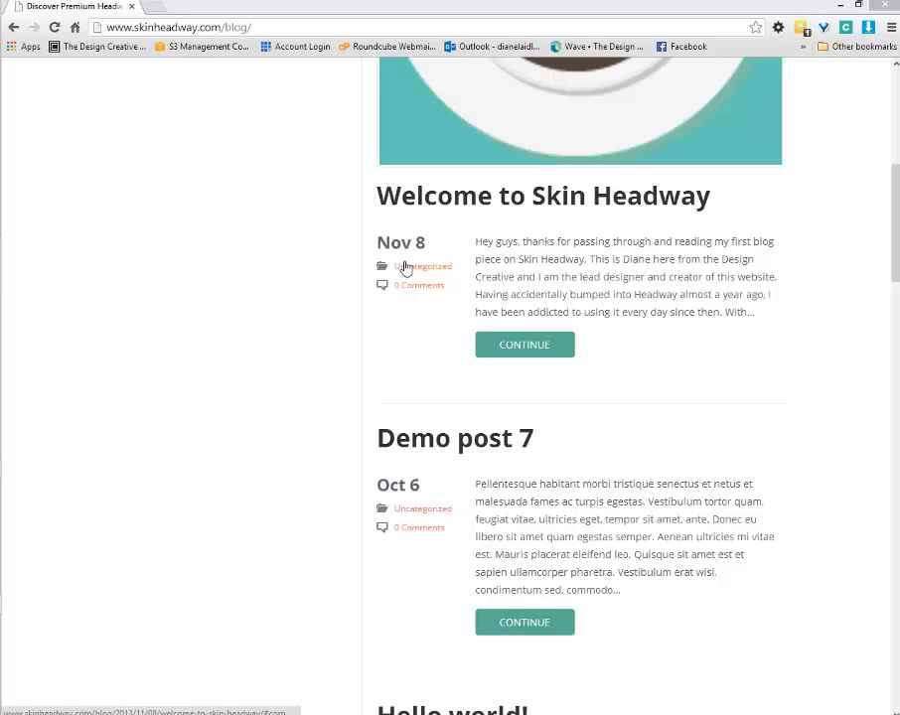
{"action": "mouse_move", "coordinate": [422, 267]}
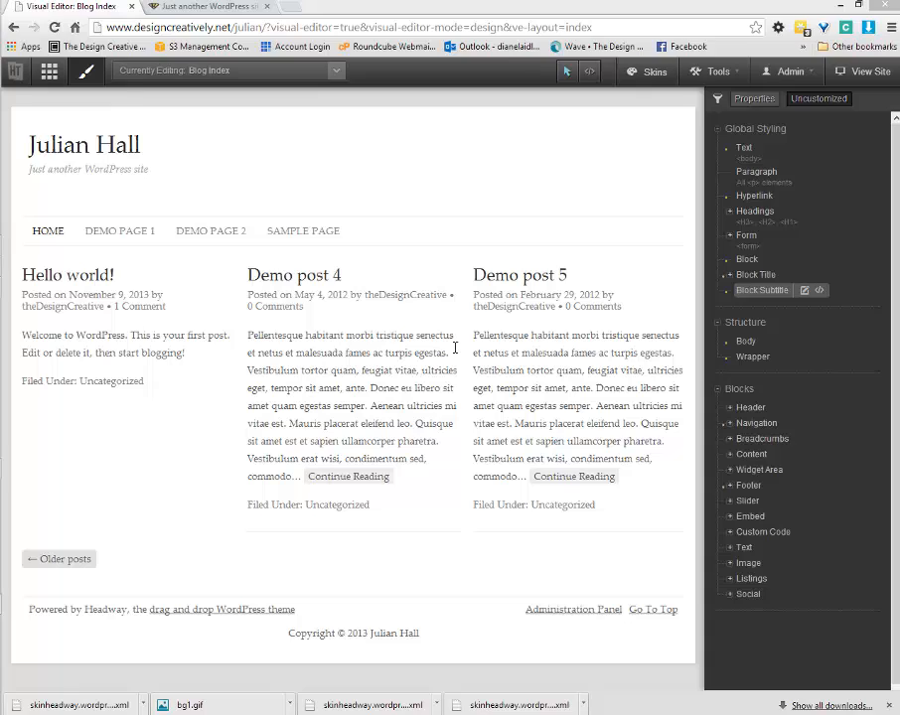
{"action": "mouse_move", "coordinate": [453, 347]}
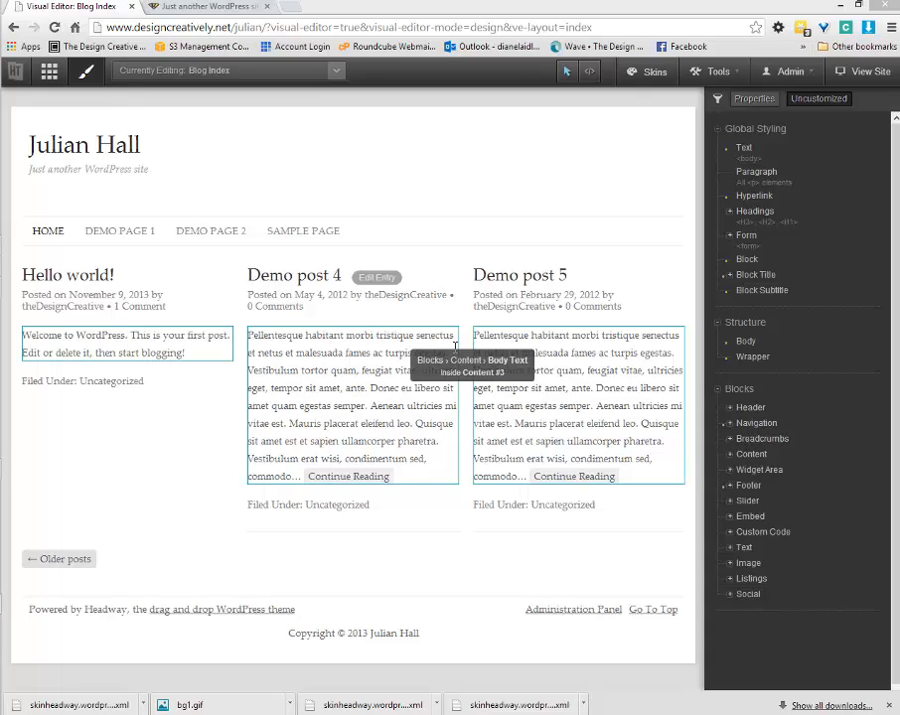
{"action": "mouse_move", "coordinate": [352, 305]}
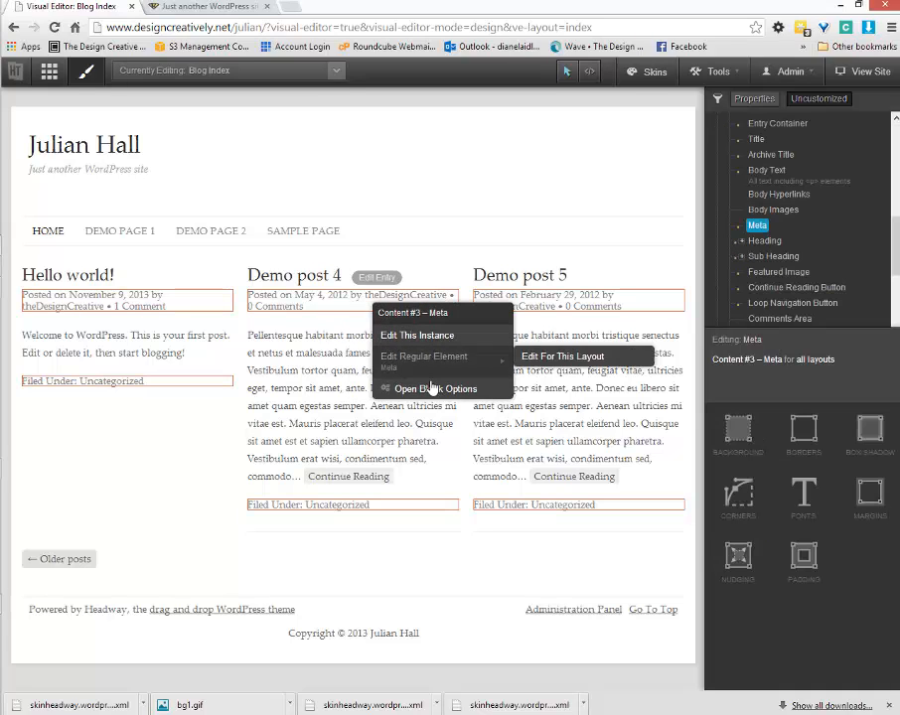
Step: Reach the content block's Meta settings and start editing the Meta Above Content template
{"action": "left_click", "coordinate": [435, 389]}
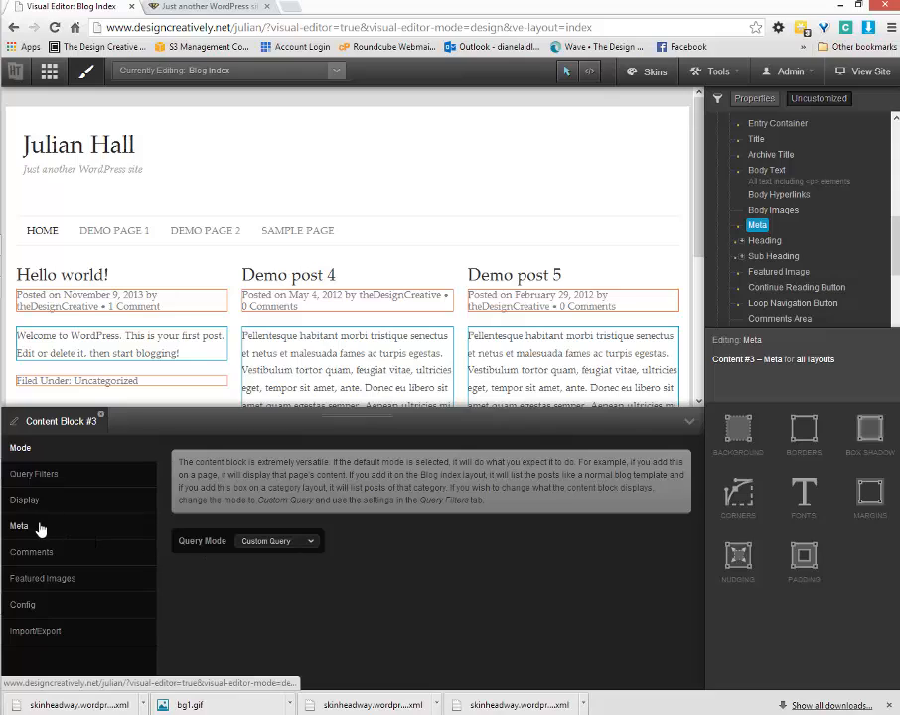
{"action": "left_click", "coordinate": [19, 525]}
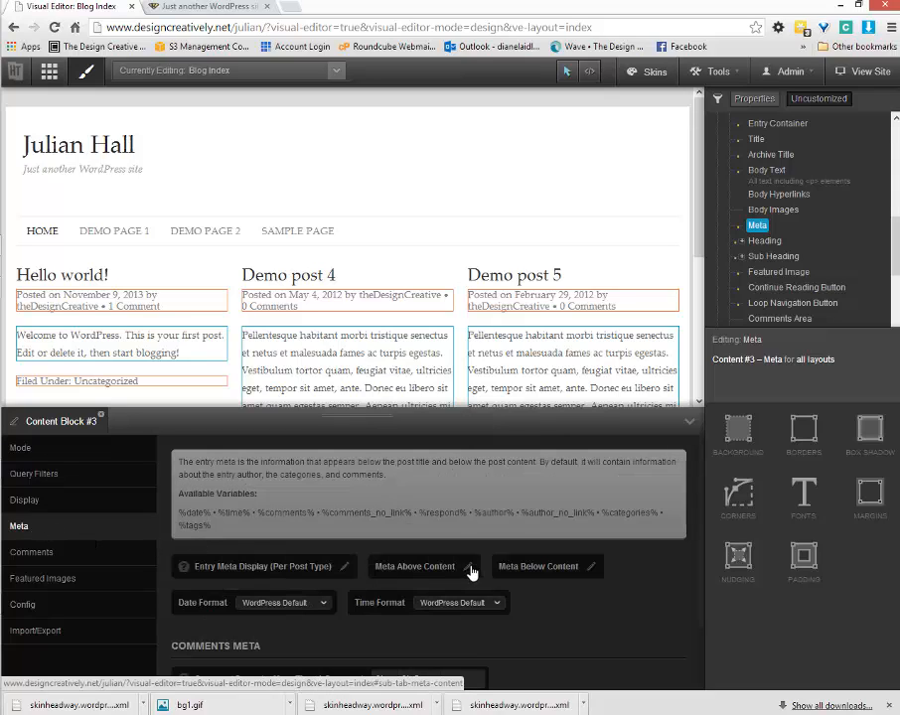
{"action": "left_click", "coordinate": [449, 566]}
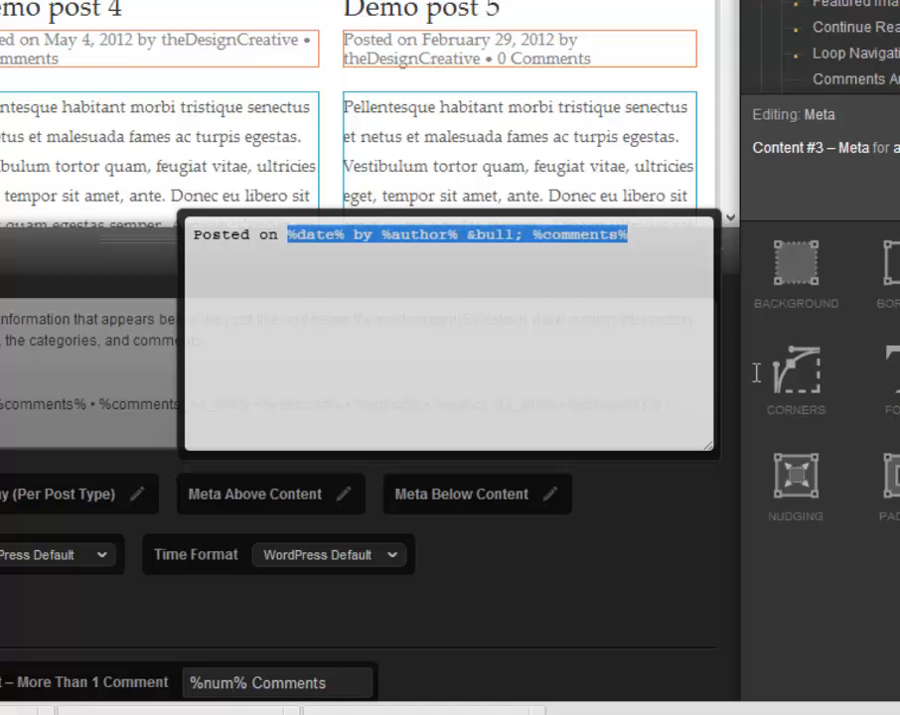
Step: Clear the old template and write <div class="icon icondate"></div> in its place
{"action": "key", "text": "Delete"}
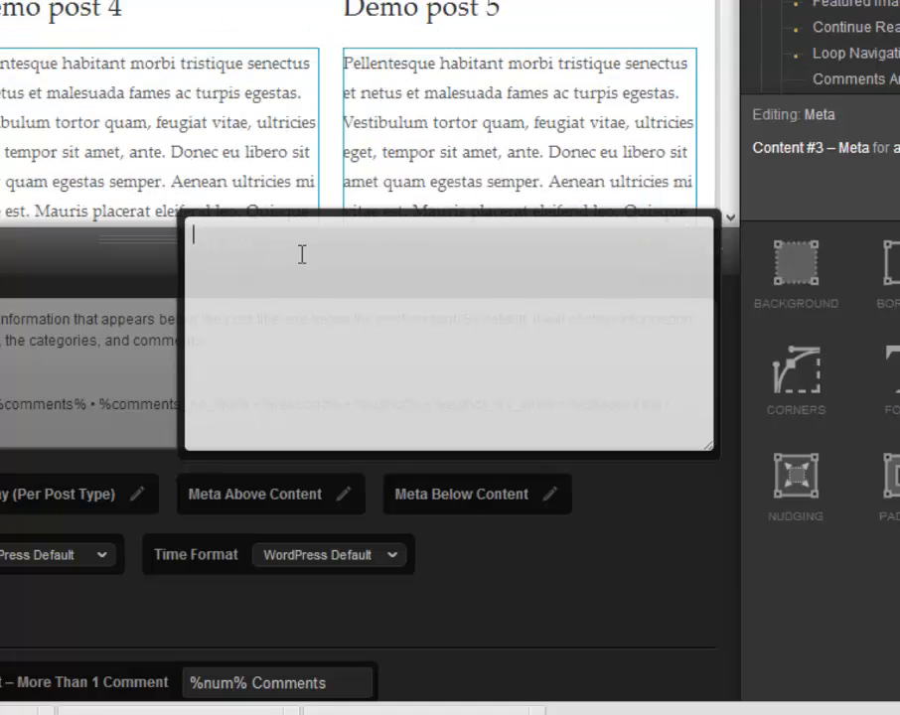
{"action": "type", "text": "<div"}
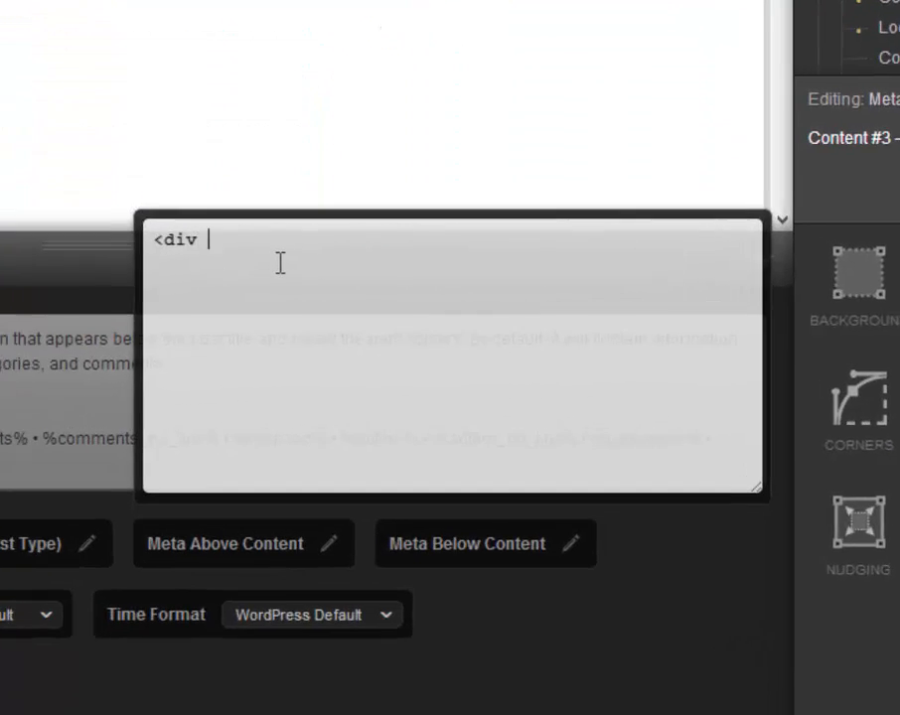
{"action": "type", "text": "class"}
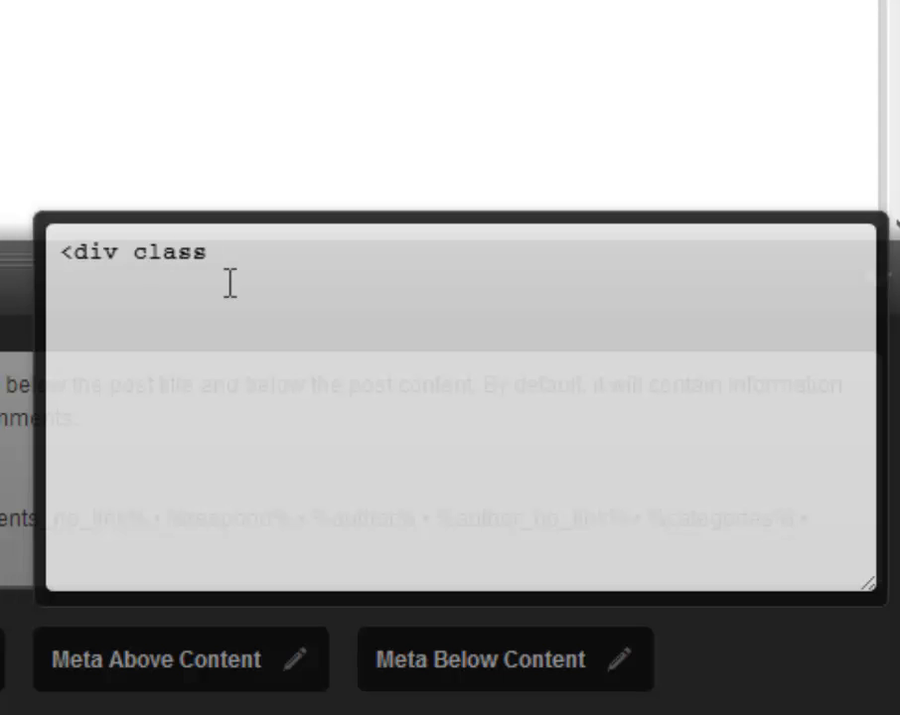
{"action": "type", "text": "=\"\""}
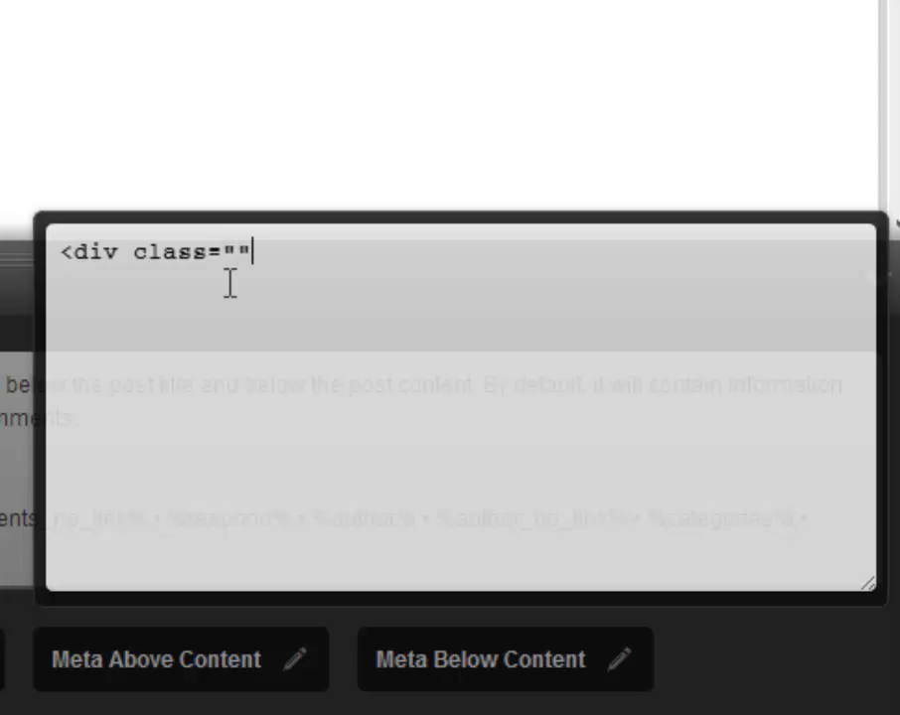
{"action": "type", "text": "></"}
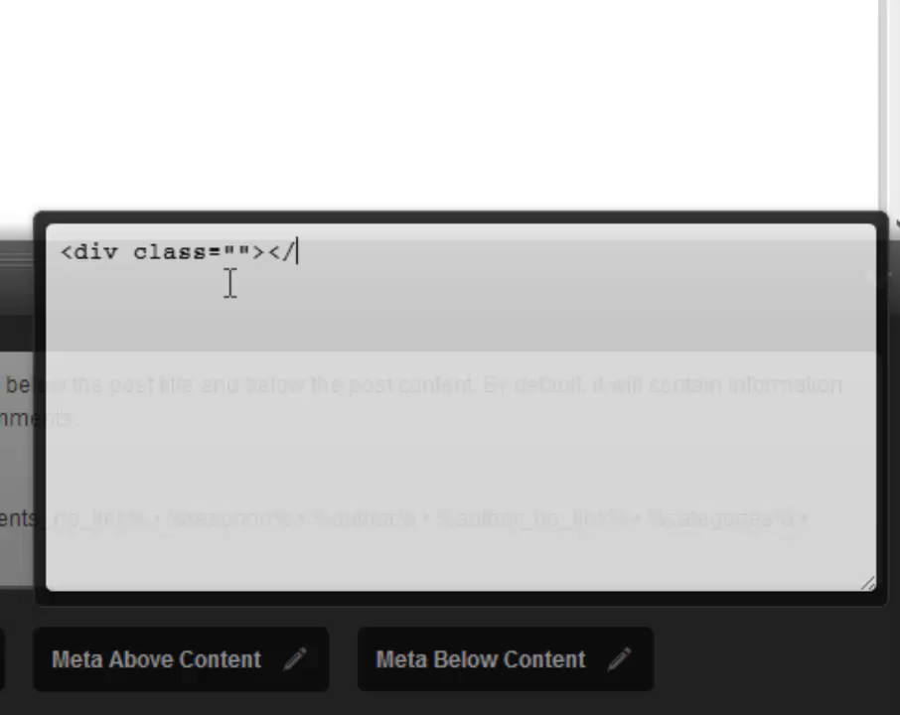
{"action": "type", "text": "div>"}
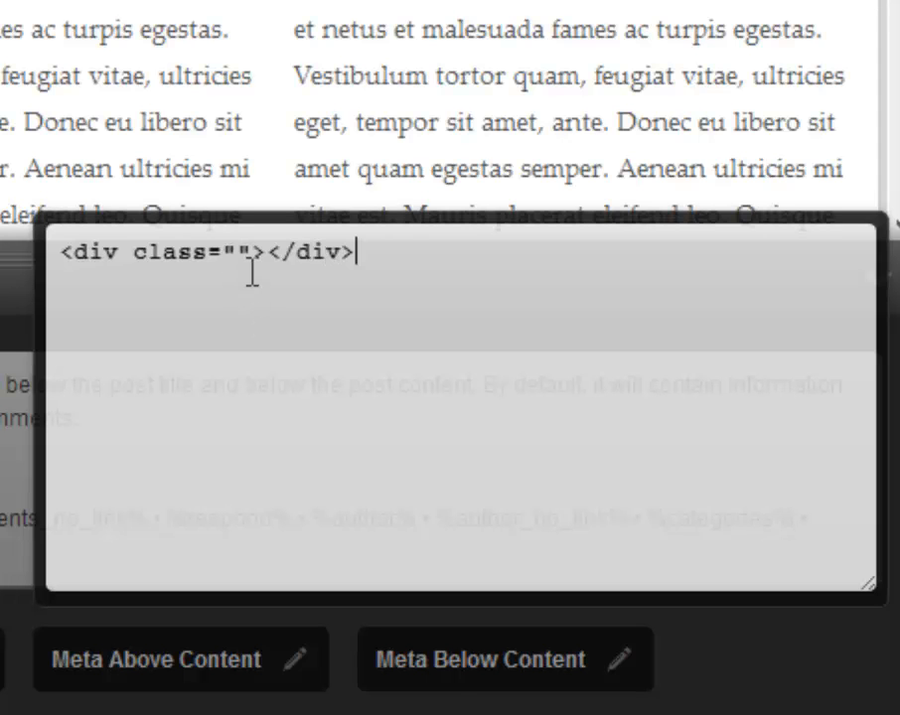
{"action": "type", "text": "icon"}
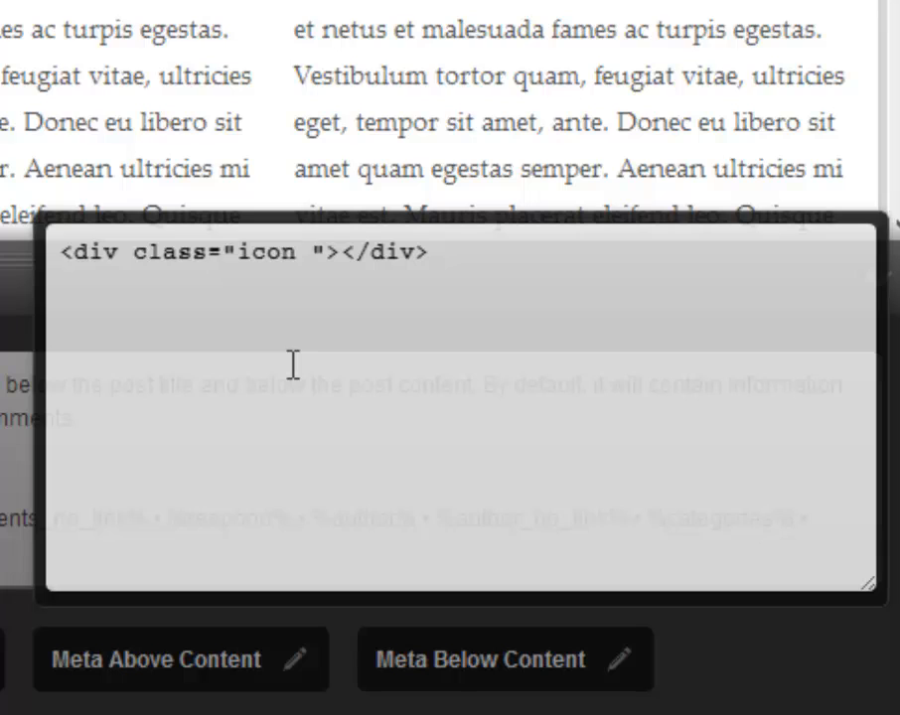
{"action": "type", "text": "icon"}
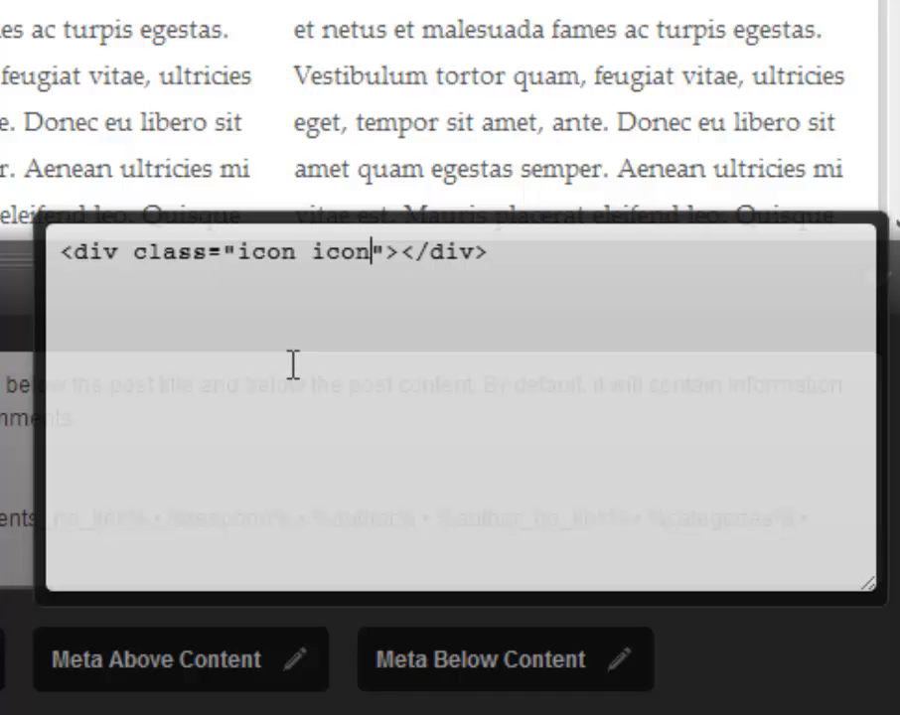
{"action": "type", "text": "date"}
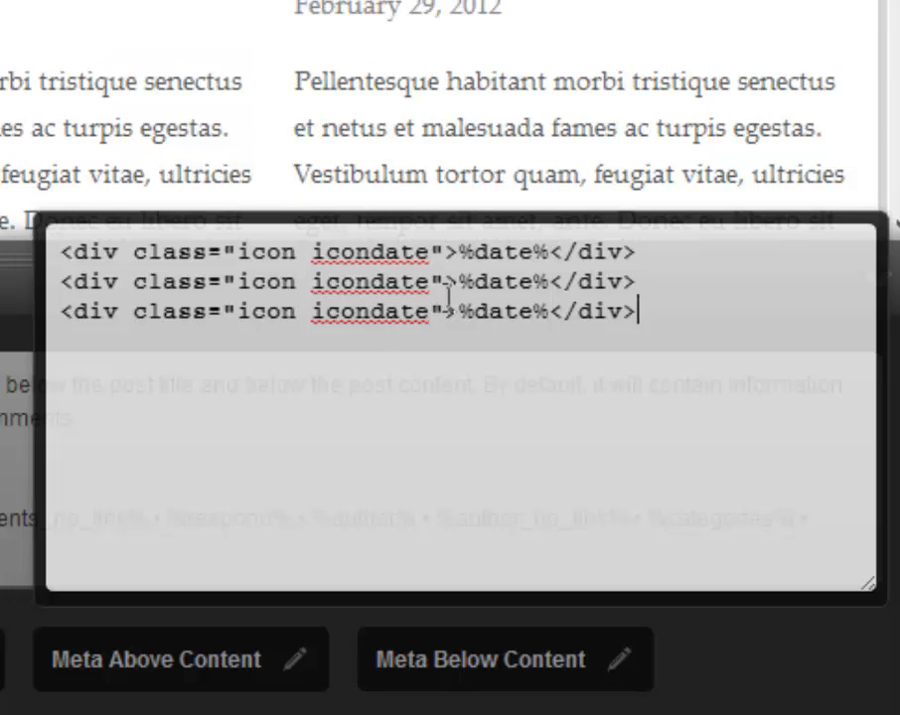
Step: Rename the duplicated div classes to iconcat and iconcomments for %categories% and %comments%
{"action": "double_click", "coordinate": [393, 281]}
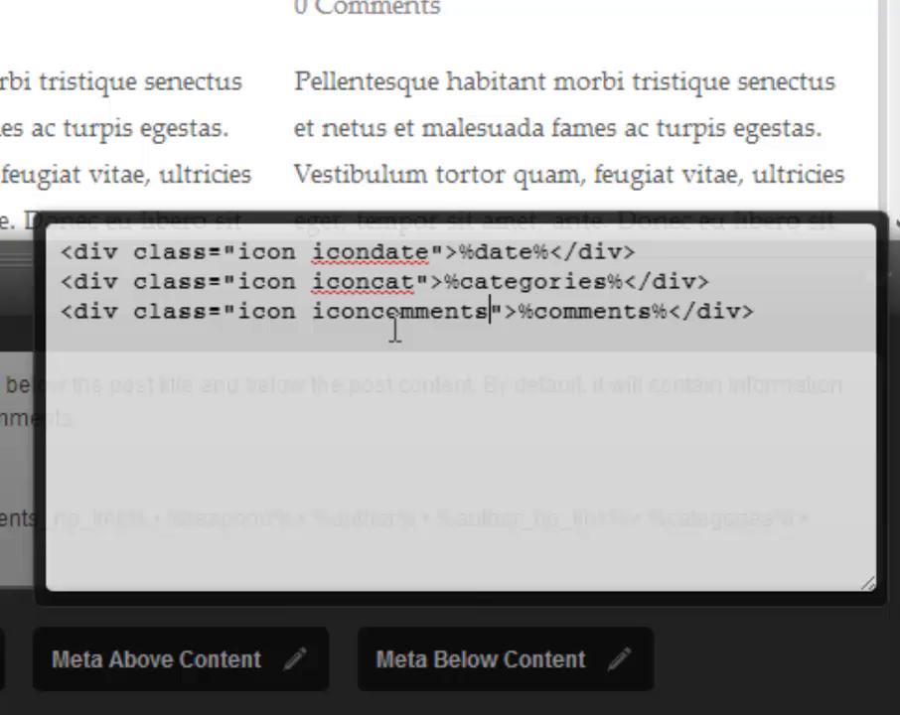
{"action": "mouse_move", "coordinate": [300, 260]}
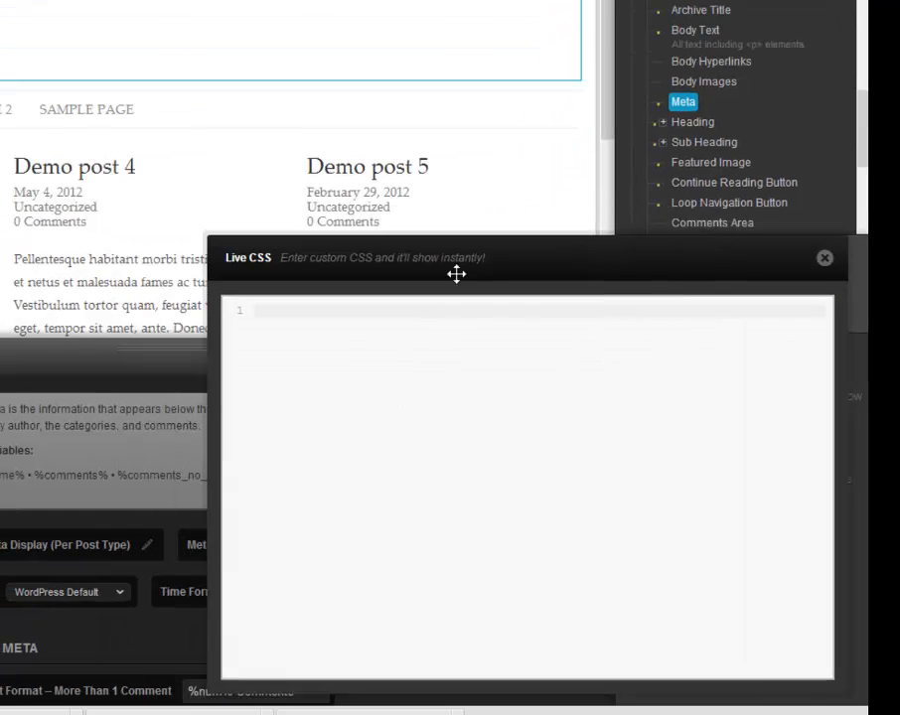
Step: Write a background:url() no-repeat; rule for the icon class in Live CSS
{"action": "type", "text": ".iconcomments"}
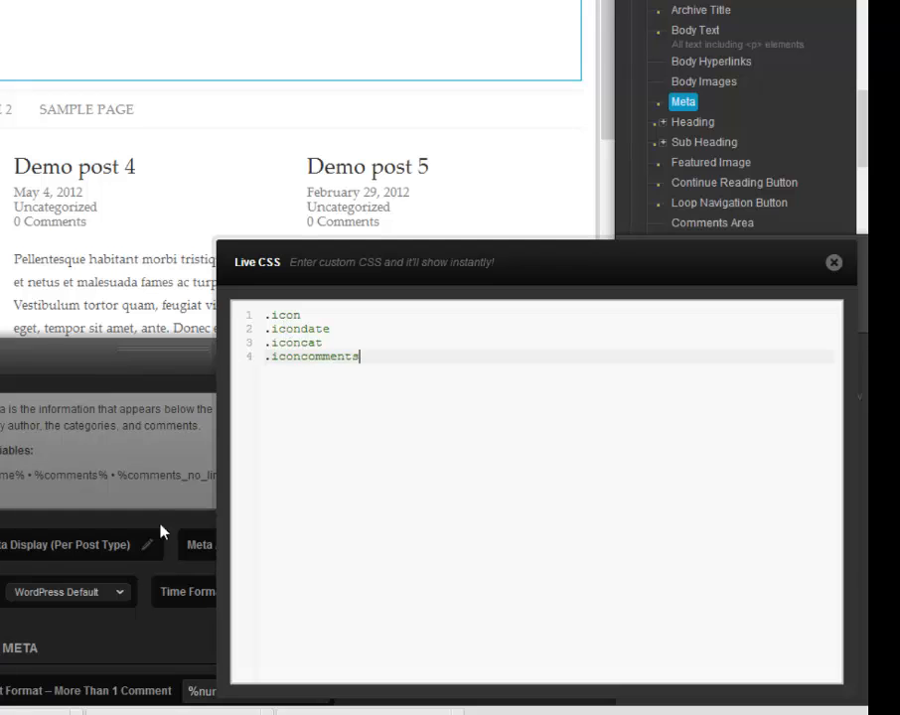
{"action": "left_click", "coordinate": [832, 262]}
{"action": "type", "text": " {"}
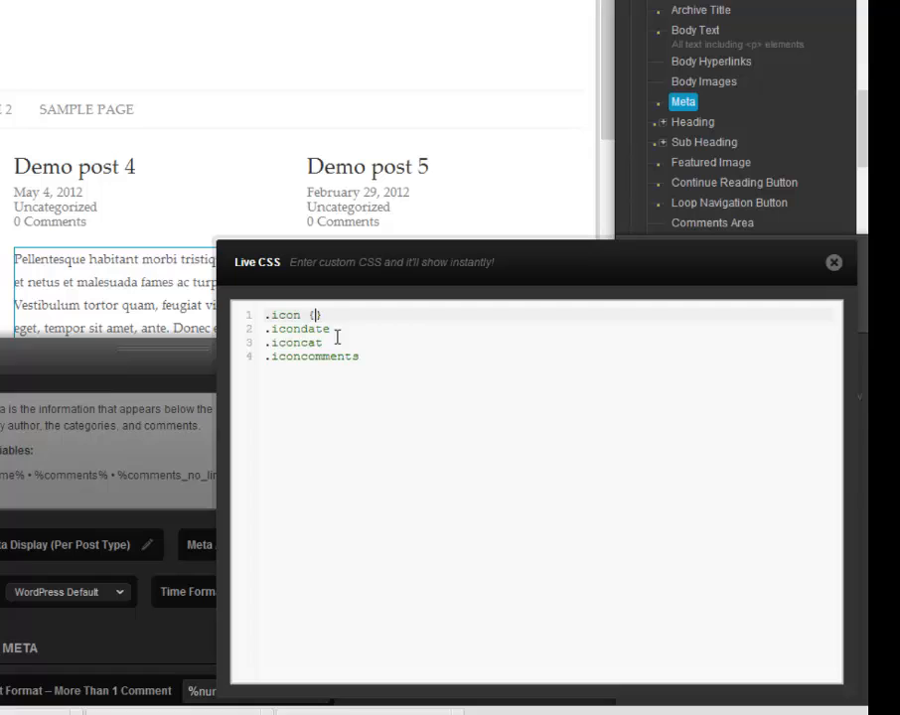
{"action": "type", "text": "{background:}"}
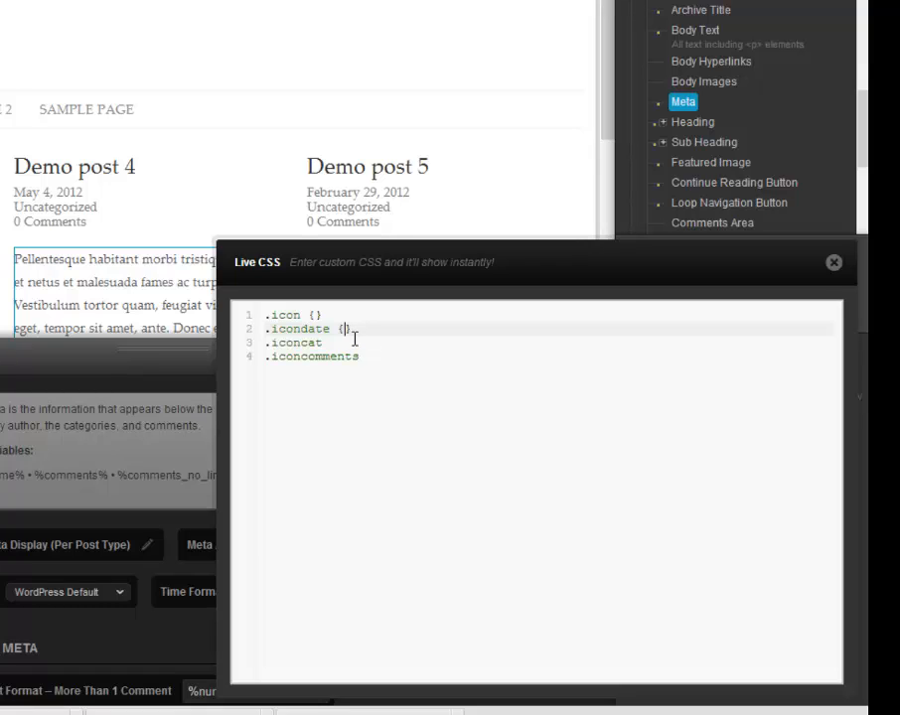
{"action": "type", "text": "background:"}
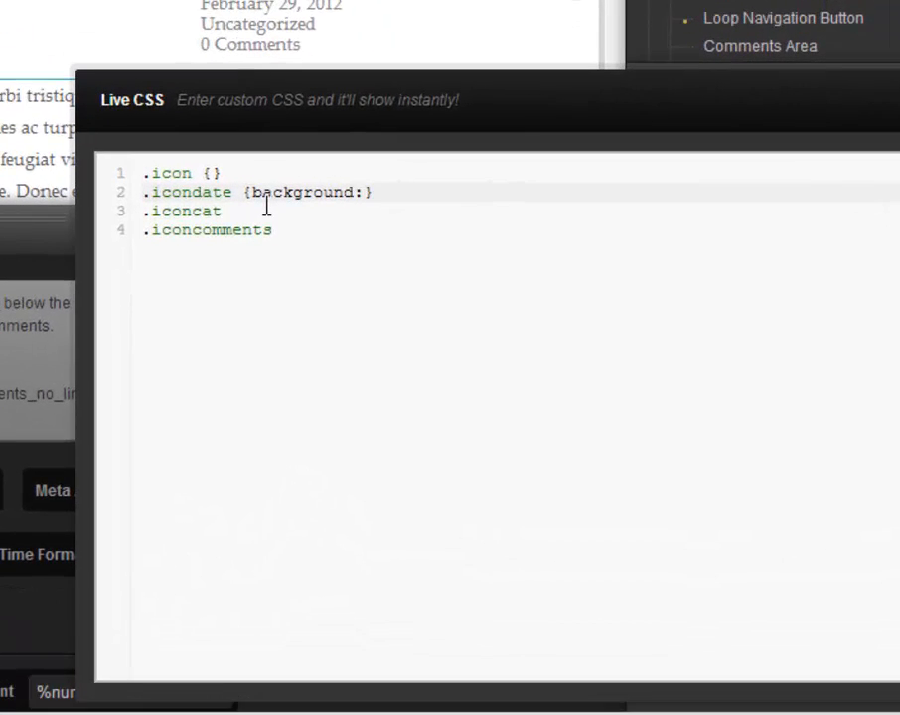
{"action": "type", "text": "url"}
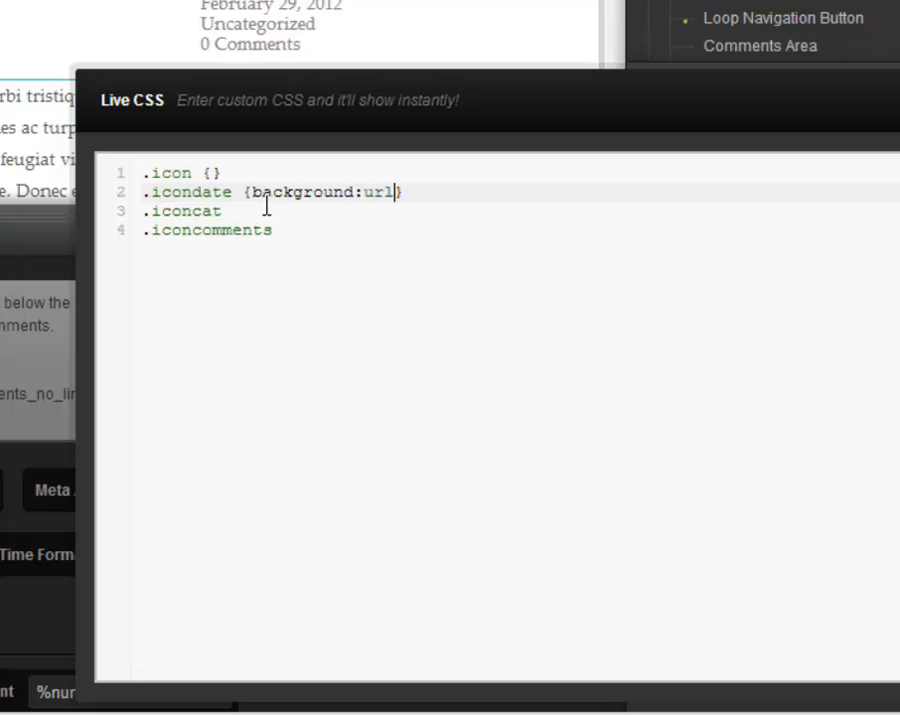
{"action": "type", "text": "()"}
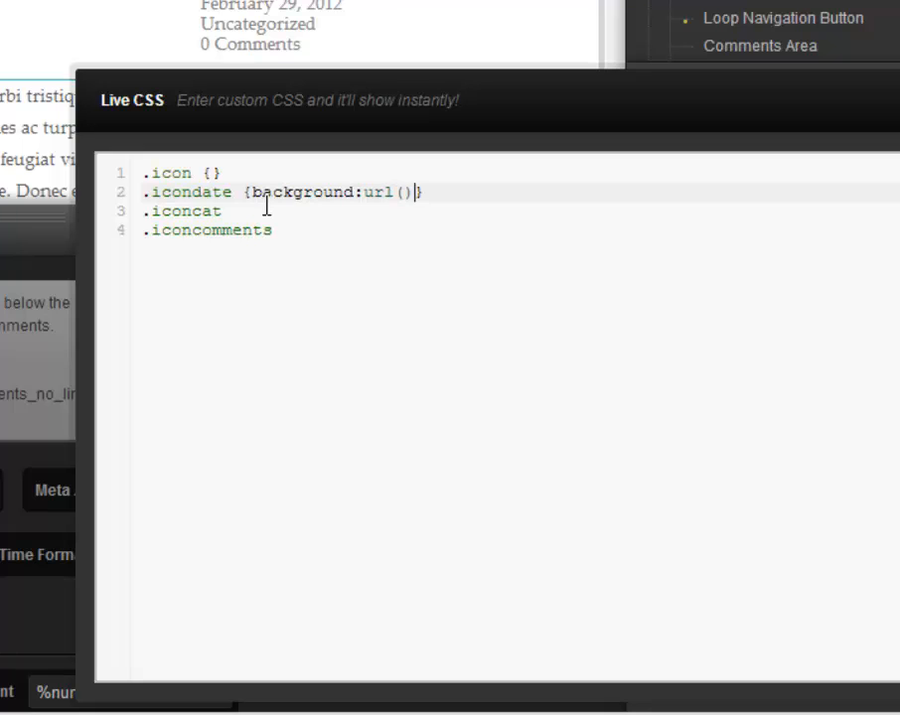
{"action": "type", "text": "n"}
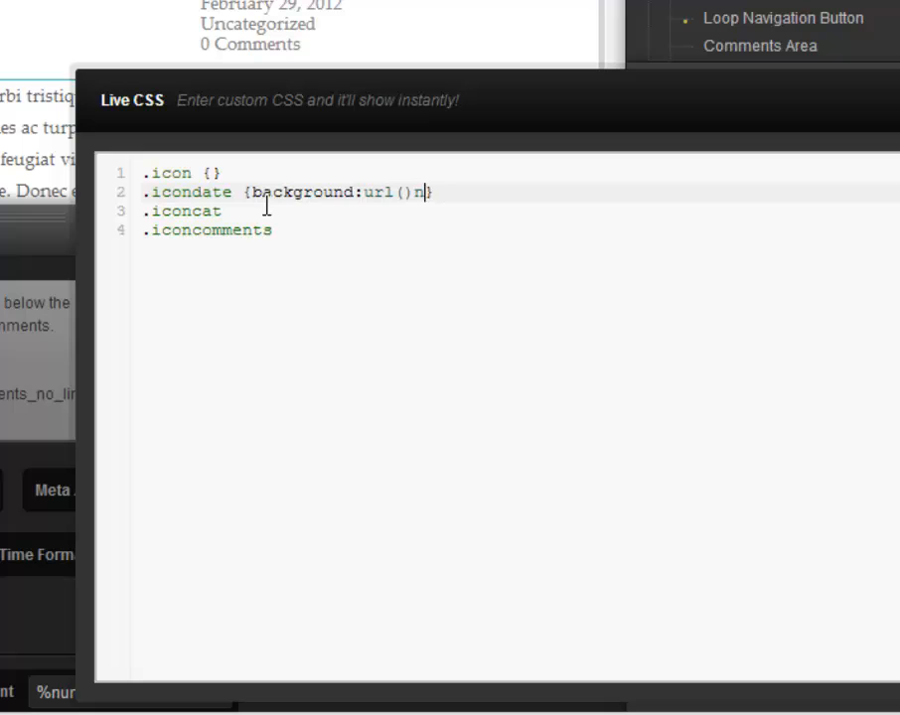
{"action": "type", "text": "o-re"}
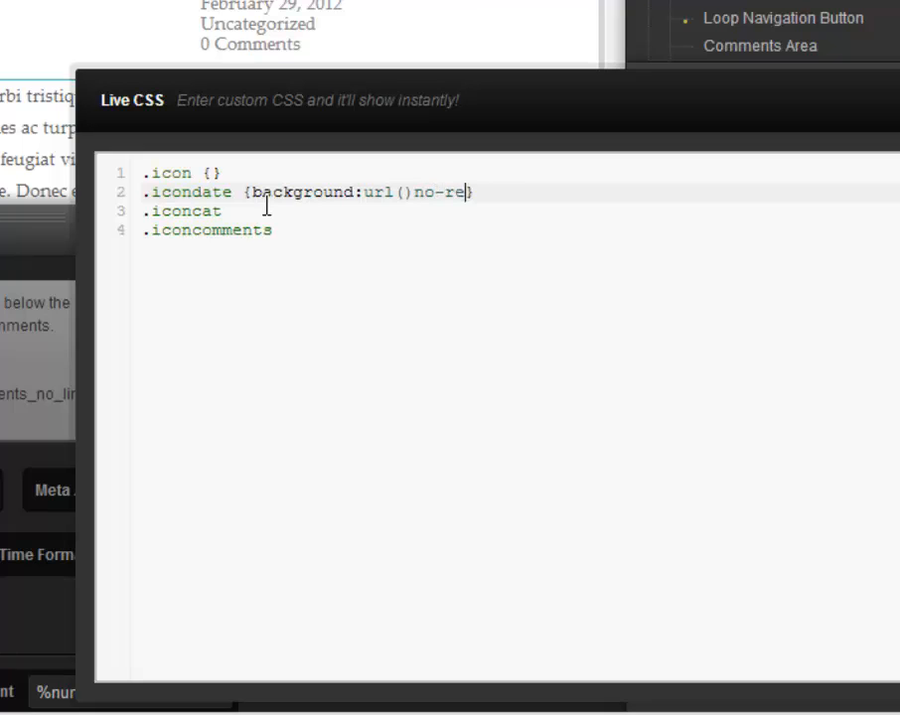
{"action": "type", "text": "eat"}
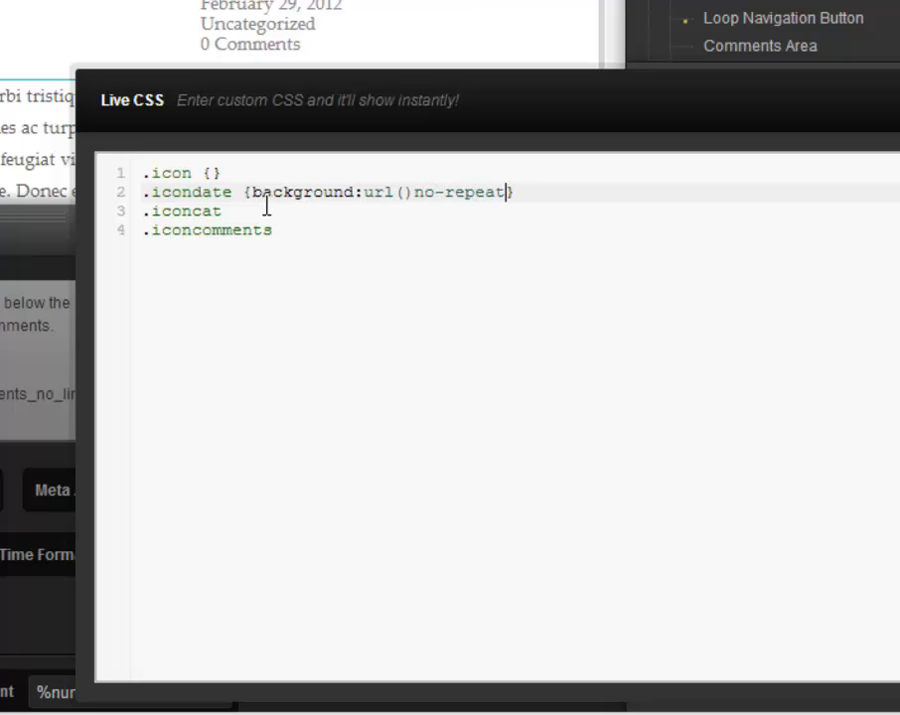
{"action": "type", "text": ";"}
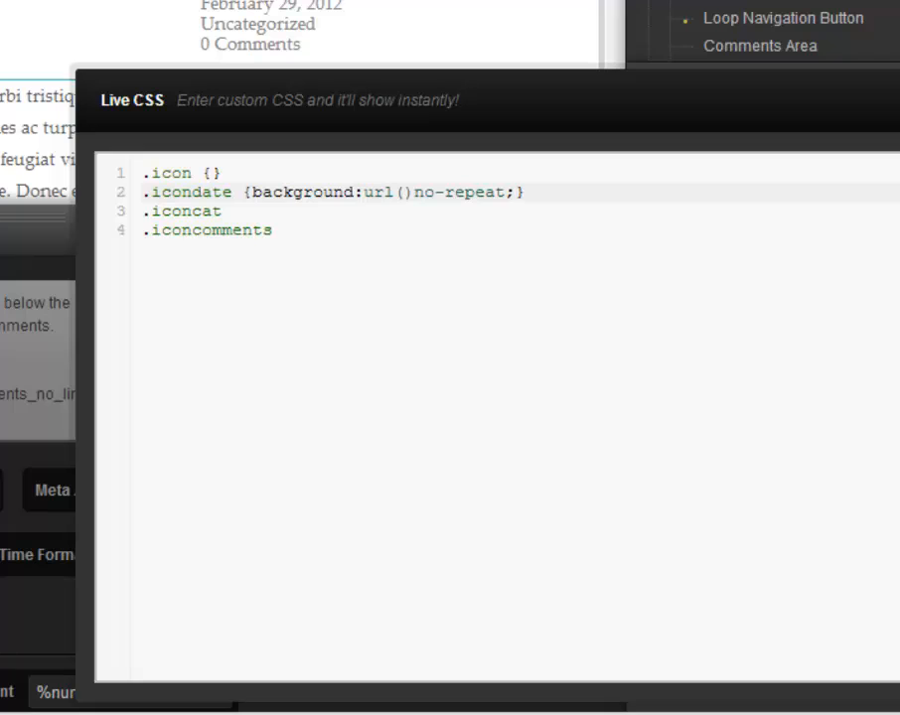
Step: Fill the url with the skinheadway.com folder.png path and reuse the declaration for the other icon classes
{"action": "left_click", "coordinate": [516, 191]}
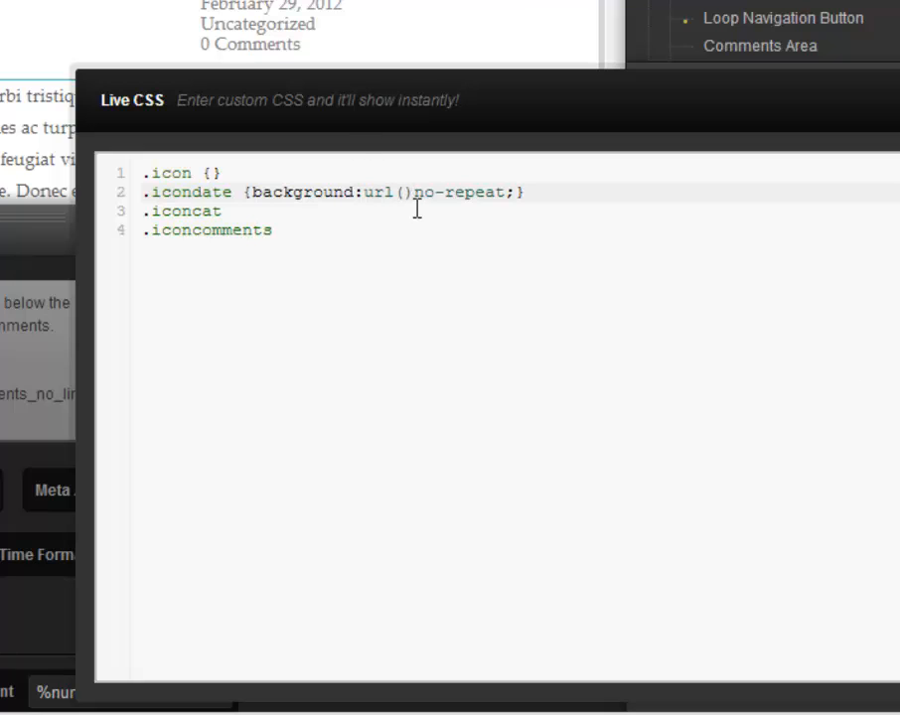
{"action": "type", "text": "http://www.skinheadway.com/wp-content/uploads/2013/11/folder.png"}
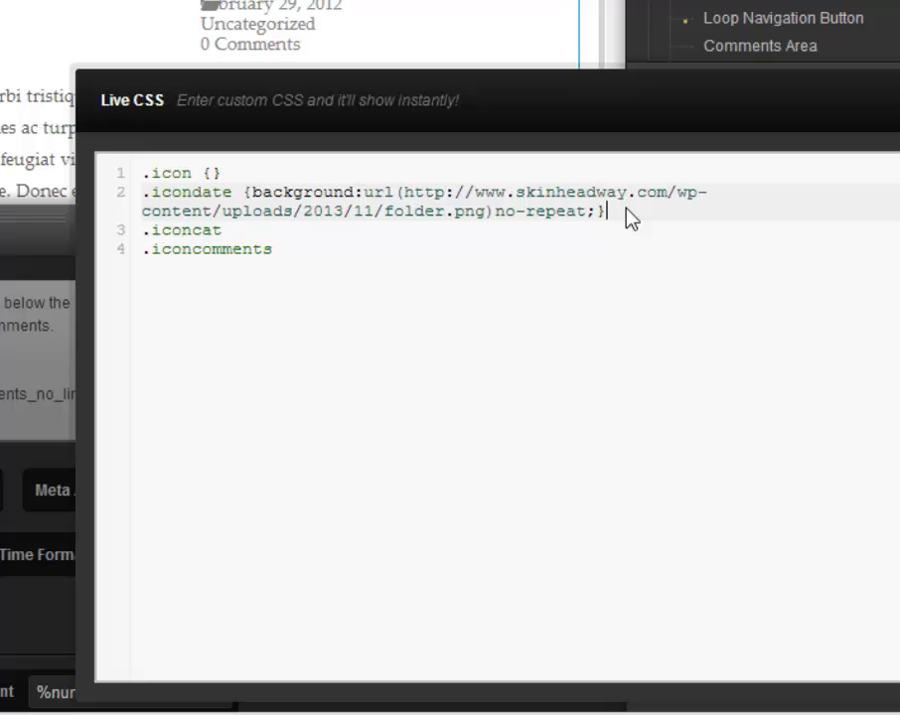
{"action": "left_click_drag", "start_coordinate": [601, 210], "coordinate": [243, 191]}
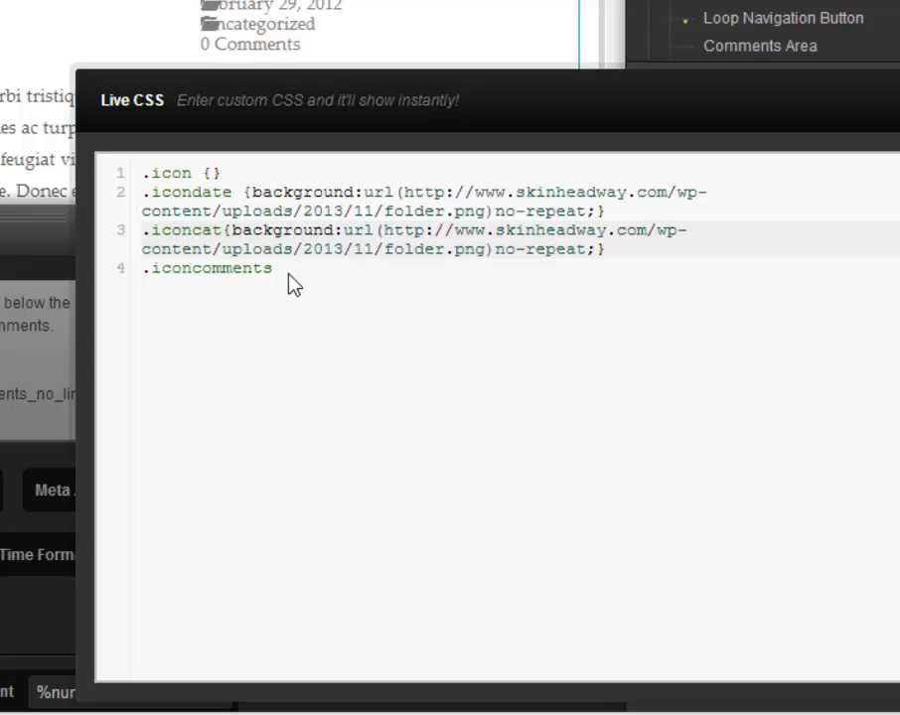
{"action": "type", "text": "{background:url(http://www.skinheadway.com/wp-content/uploads/2013/11/folder.png)no-repeat;}"}
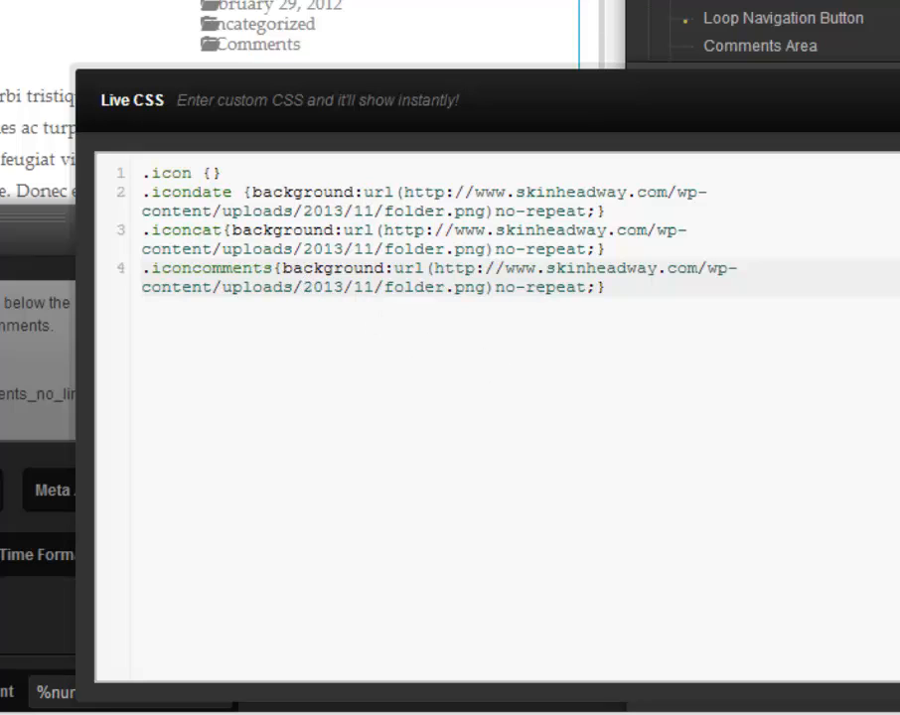
{"action": "mouse_move", "coordinate": [695, 256]}
{"action": "type", "text": "comment-2"}
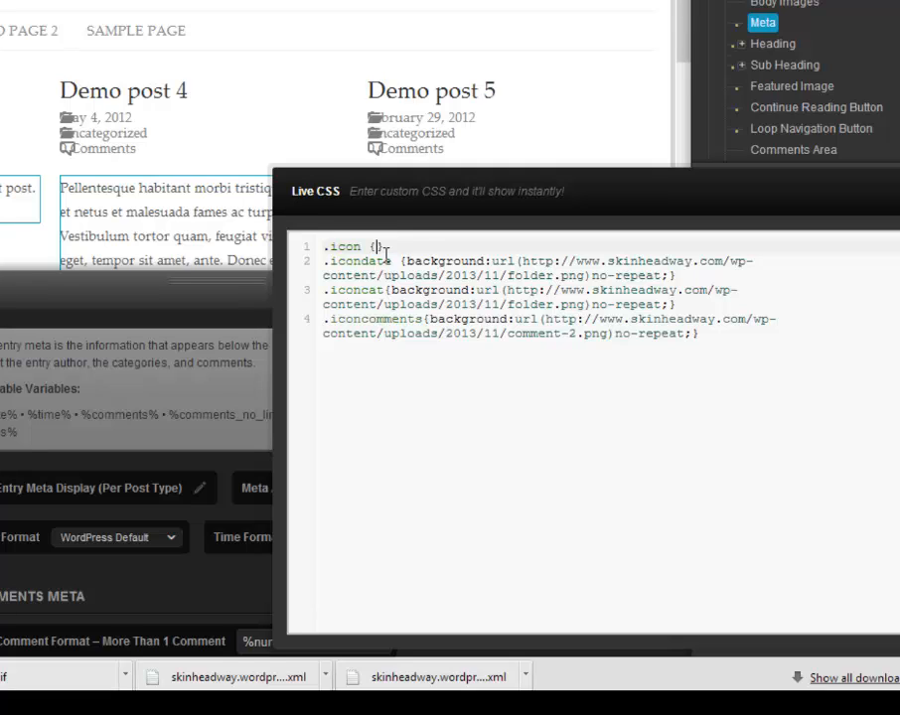
Step: Add padding:0 25px; and line-height:45px to the .icon rule
{"action": "type", "text": "padding"}
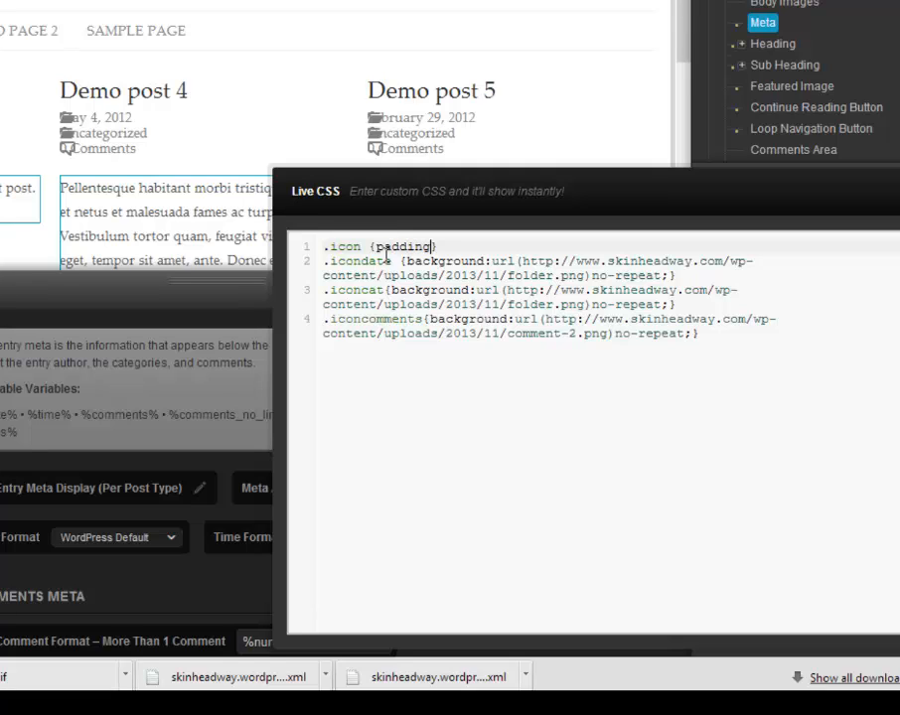
{"action": "type", "text": ":"}
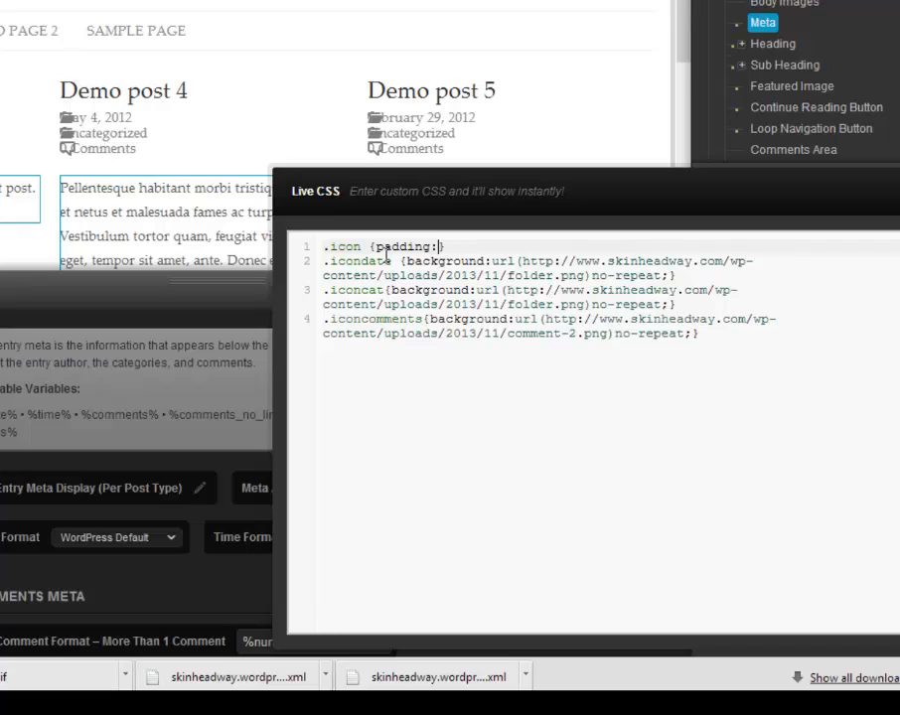
{"action": "type", "text": "0"}
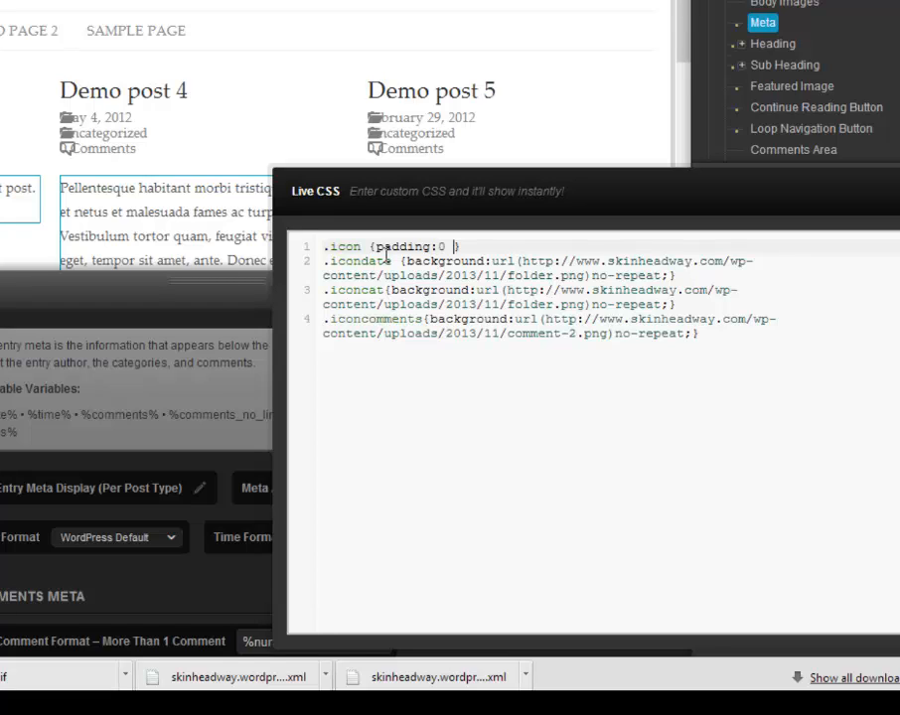
{"action": "type", "text": "25p"}
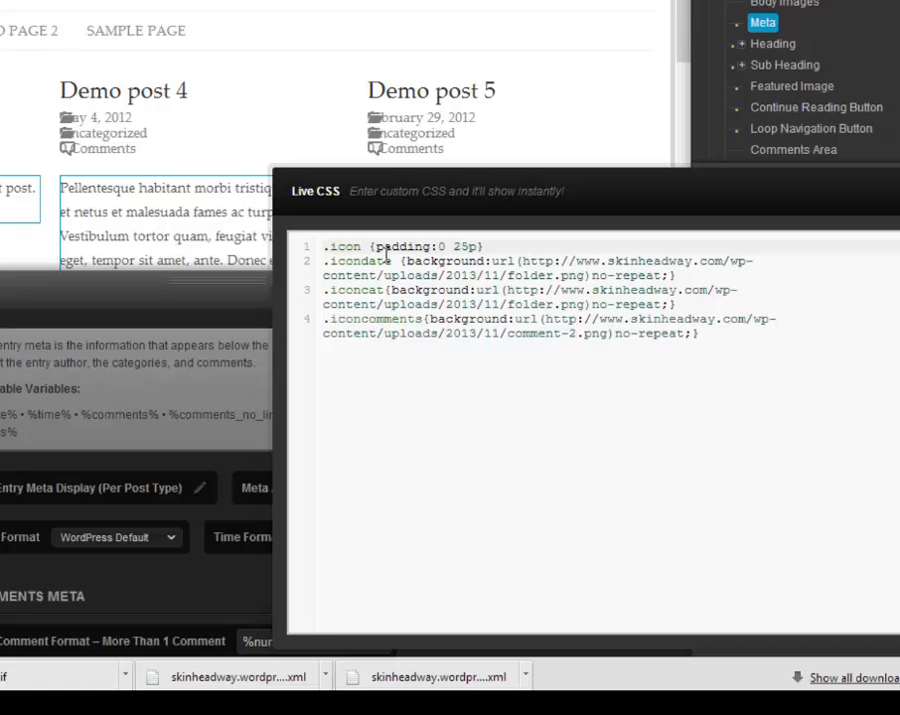
{"action": "type", "text": "px"}
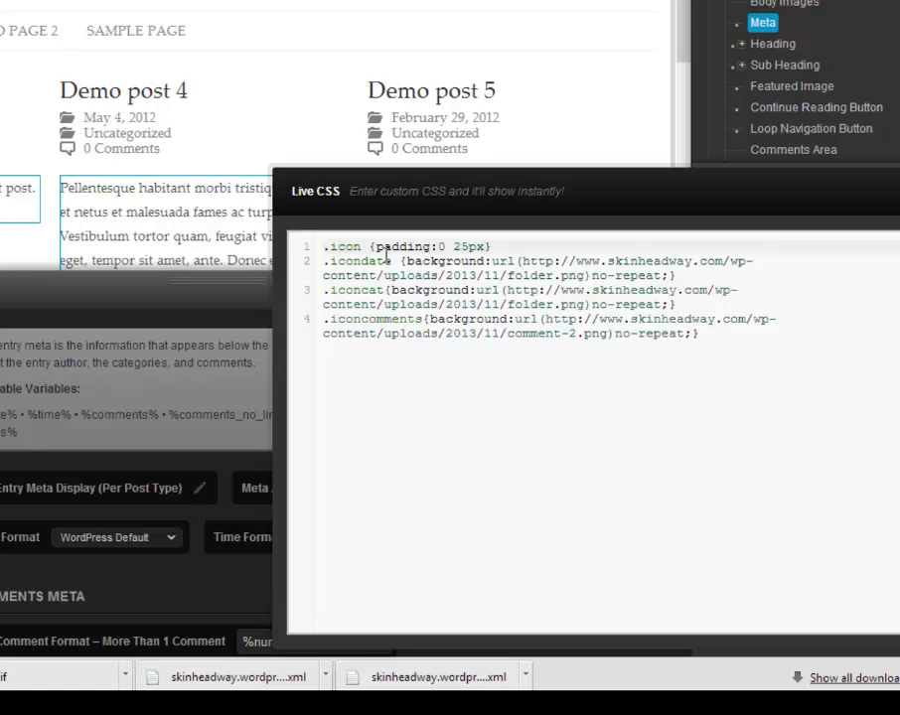
{"action": "type", "text": ";1"}
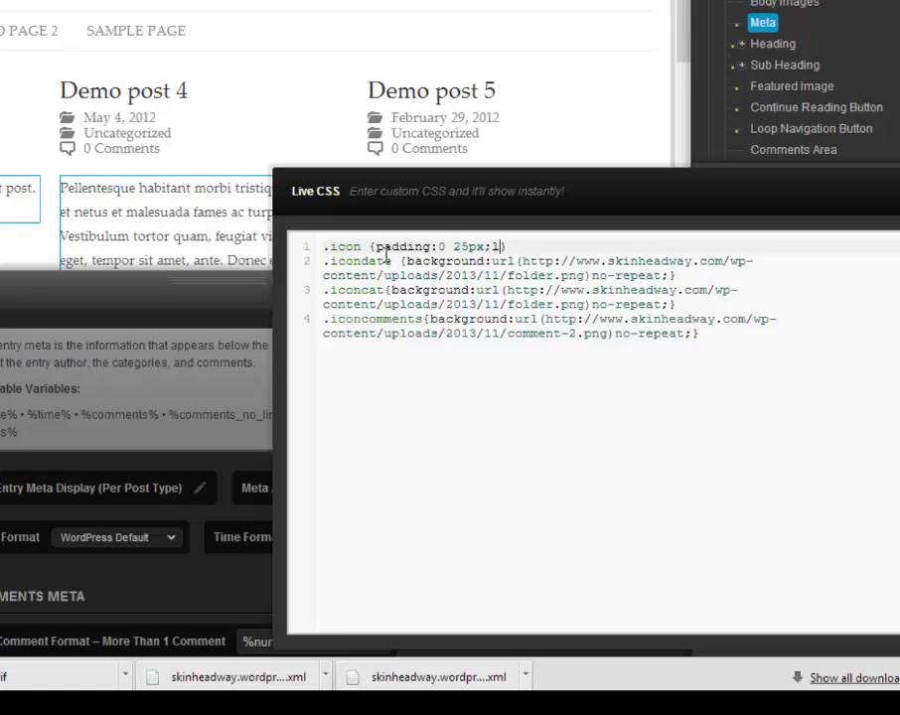
{"action": "type", "text": "line-heigh"}
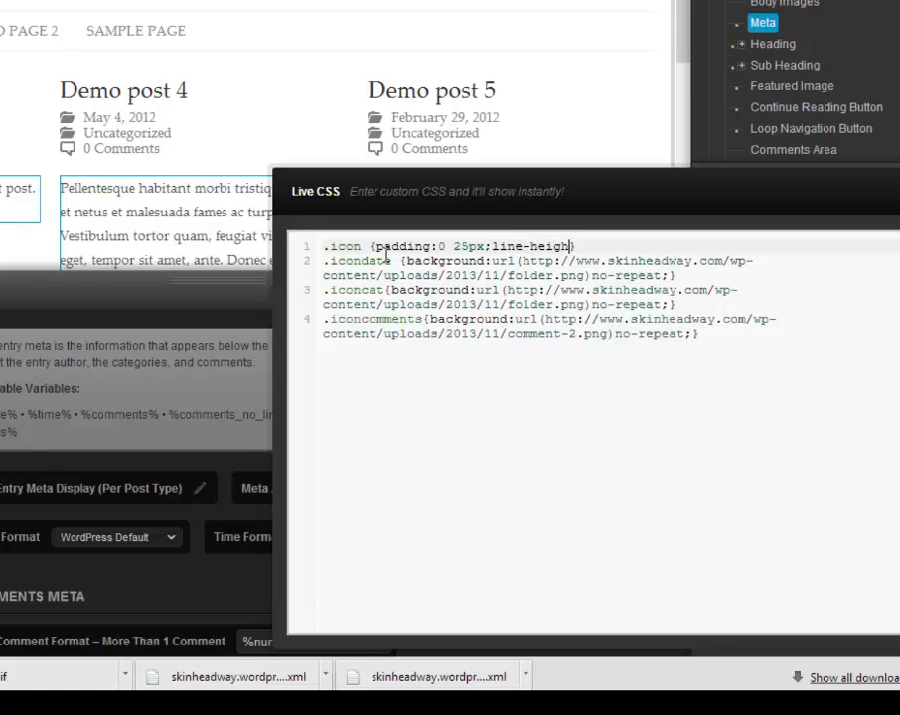
{"action": "type", "text": "t:45px"}
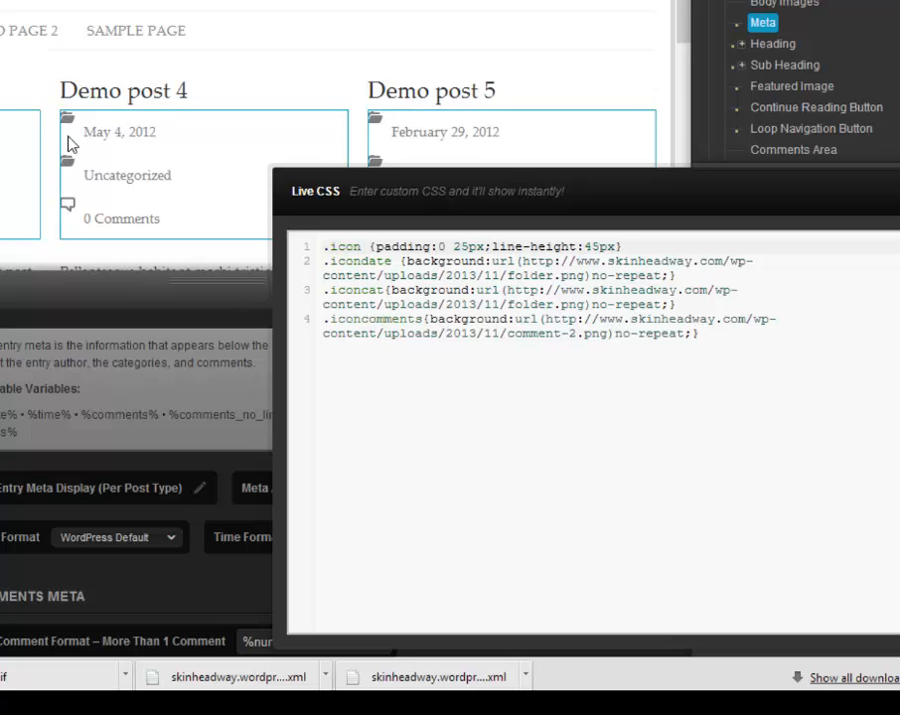
{"action": "mouse_move", "coordinate": [679, 289]}
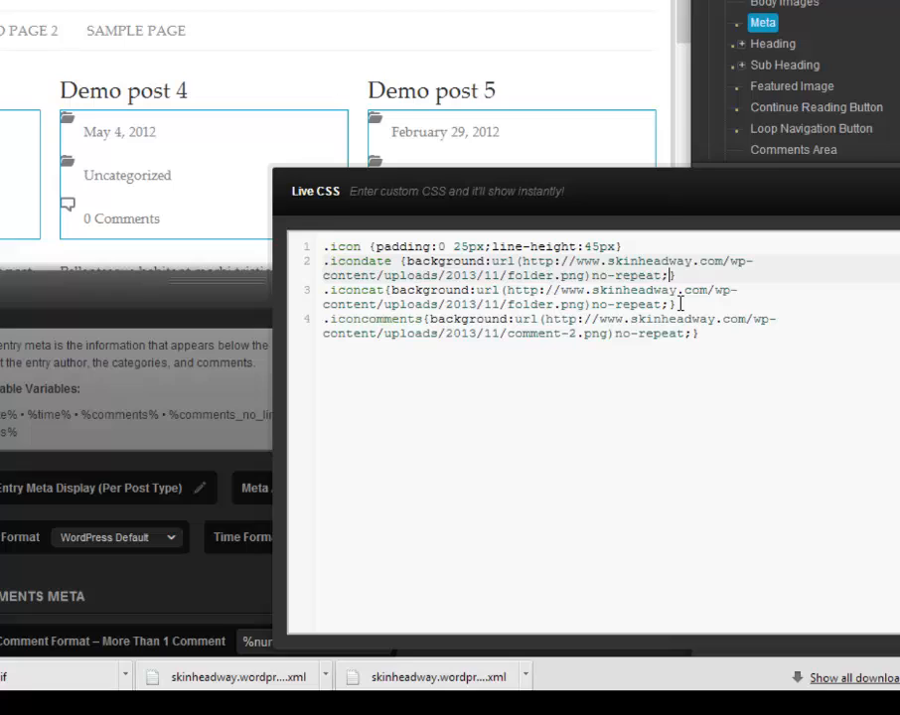
Step: Append background-position:left; to the .icondate, .iconcat and .iconcomments rules
{"action": "type", "text": "background-position:"}
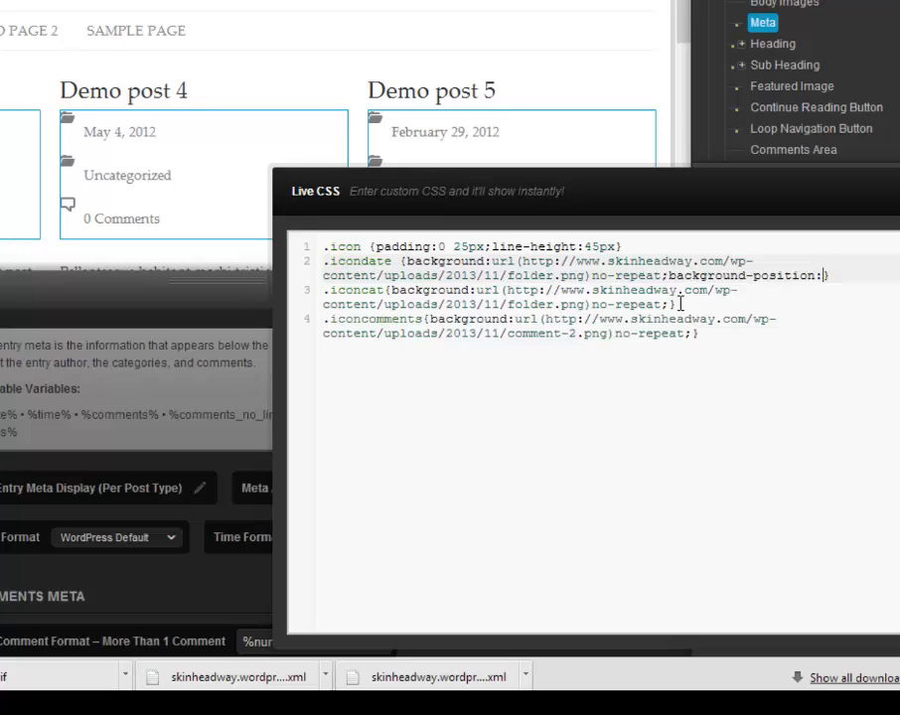
{"action": "type", "text": "left}"}
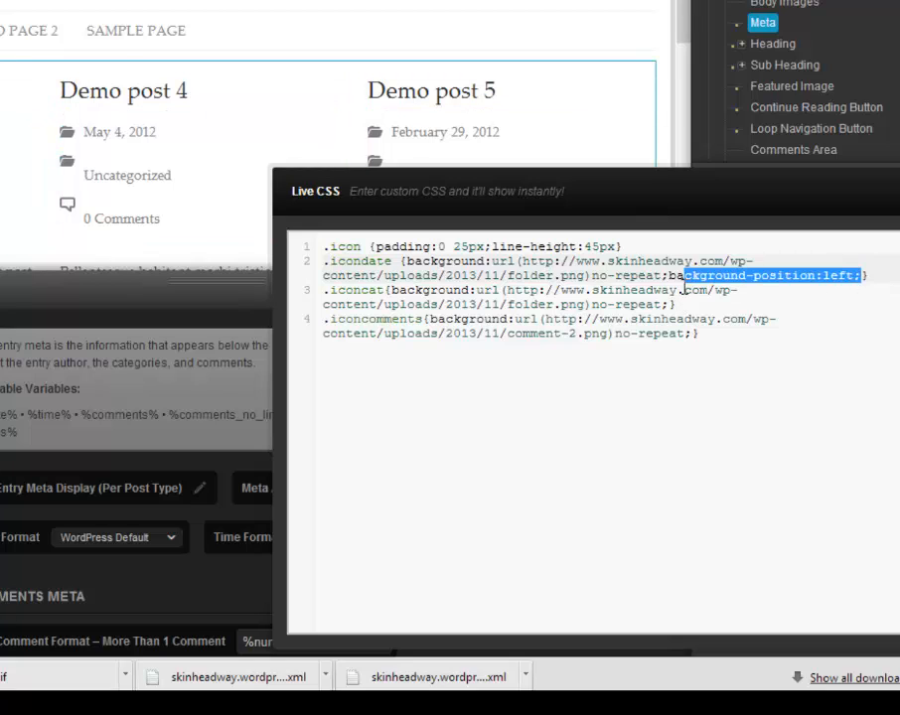
{"action": "left_click", "coordinate": [673, 303]}
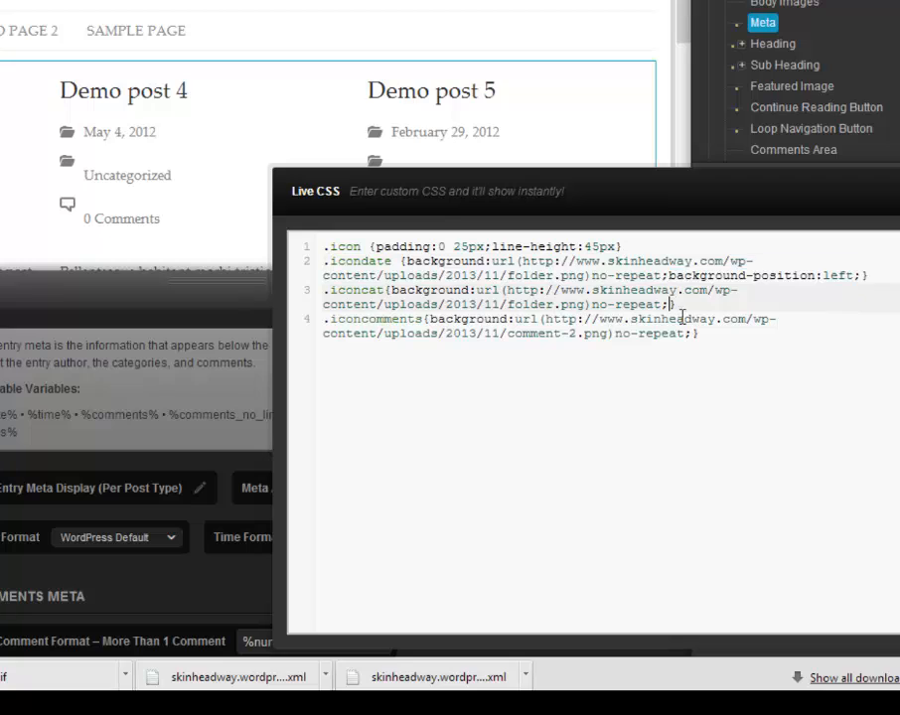
{"action": "type", "text": "background-position:left;"}
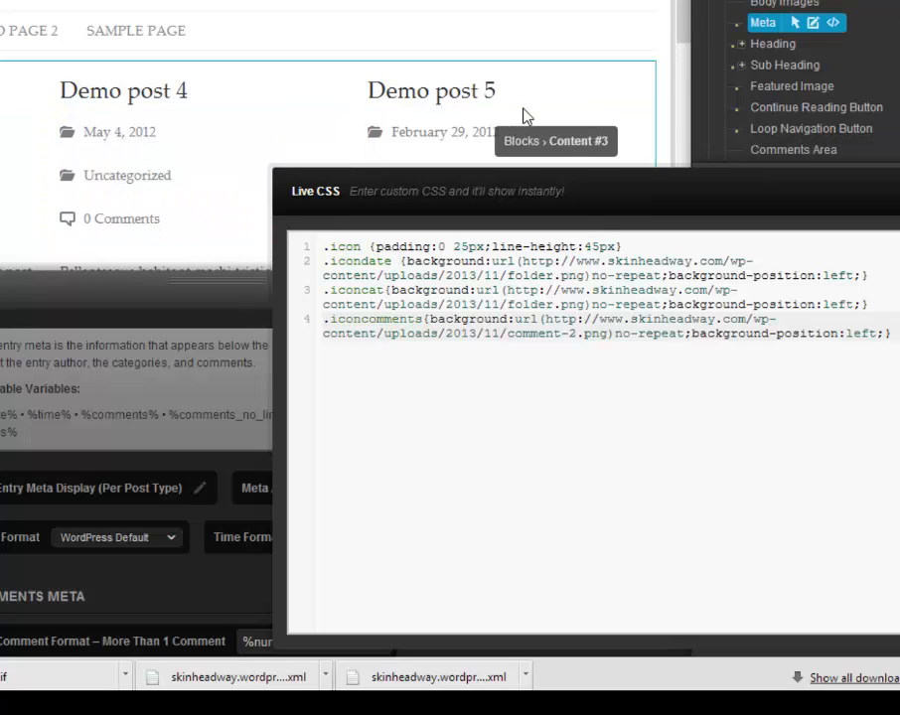
{"action": "mouse_move", "coordinate": [526, 114]}
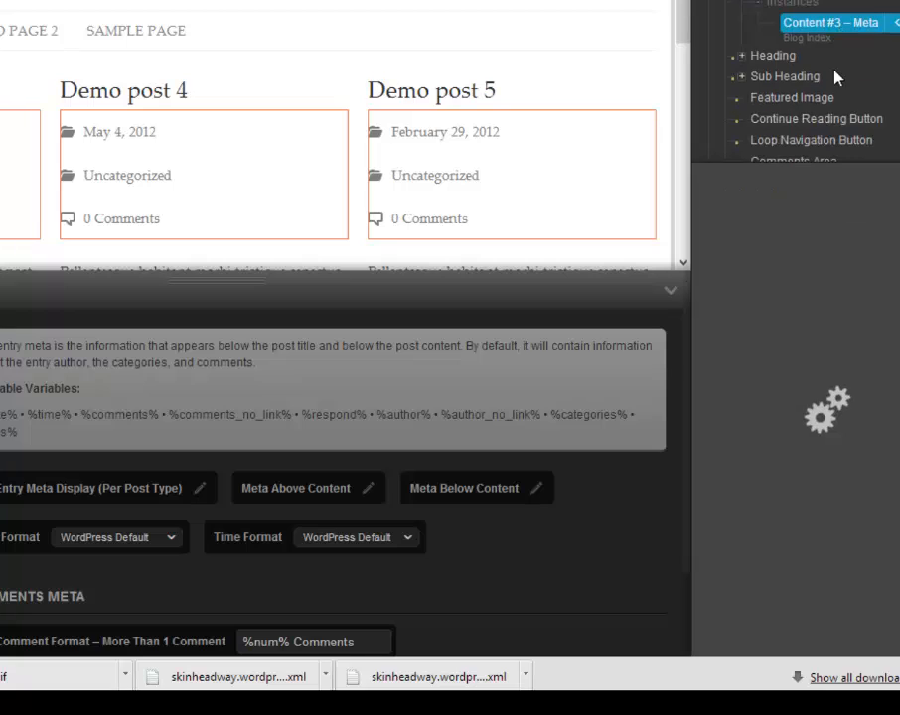
Step: Style the Content #3 Meta element with a soft red font colour
{"action": "left_click", "coordinate": [822, 397]}
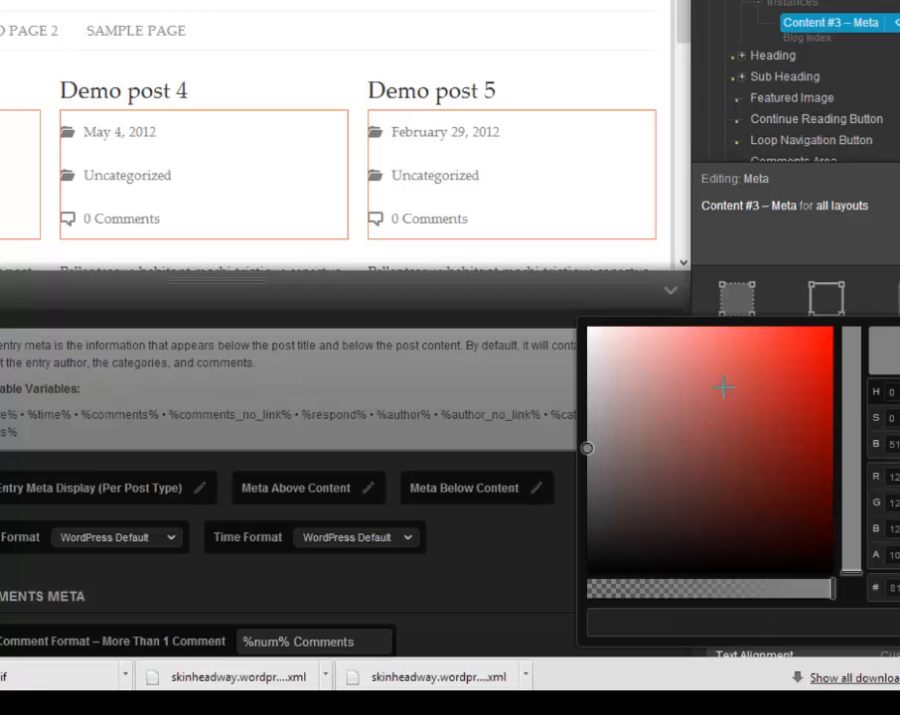
{"action": "left_click", "coordinate": [822, 394]}
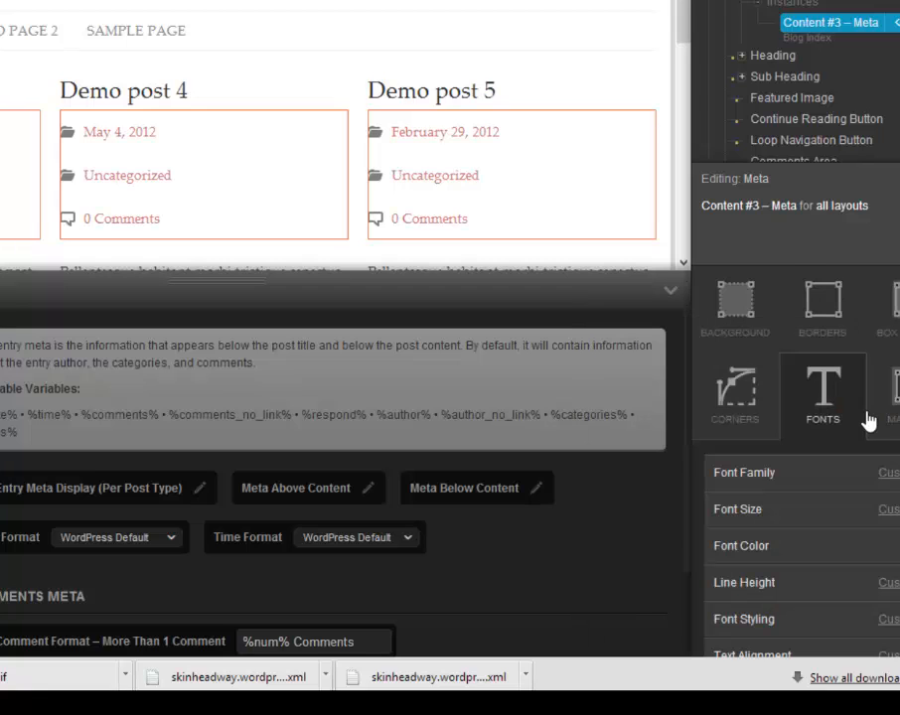
{"action": "mouse_move", "coordinate": [129, 199]}
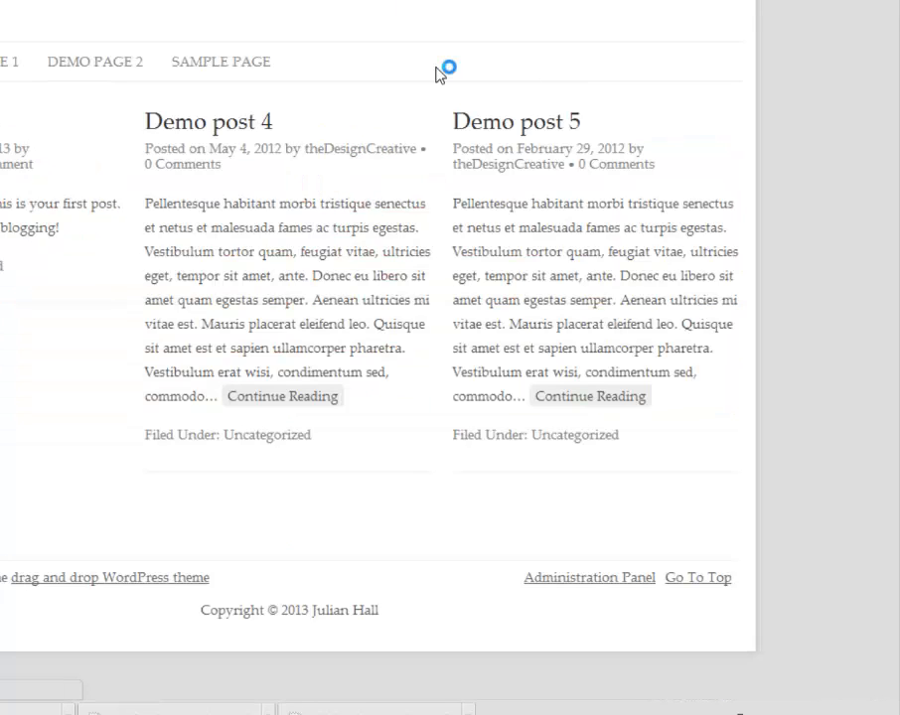
{"action": "mouse_move", "coordinate": [444, 63]}
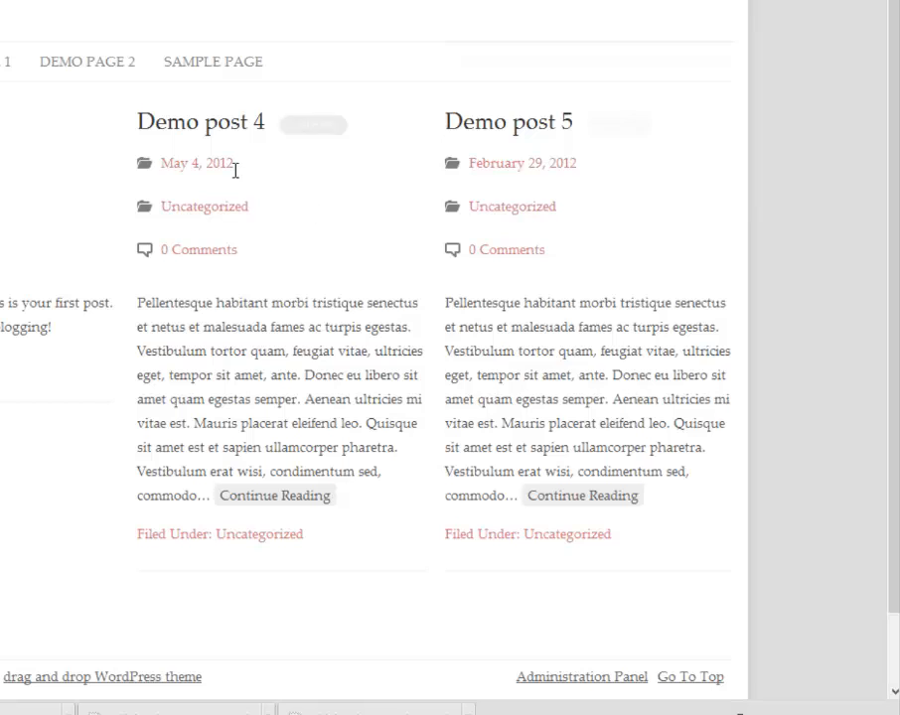
{"action": "mouse_move", "coordinate": [670, 285]}
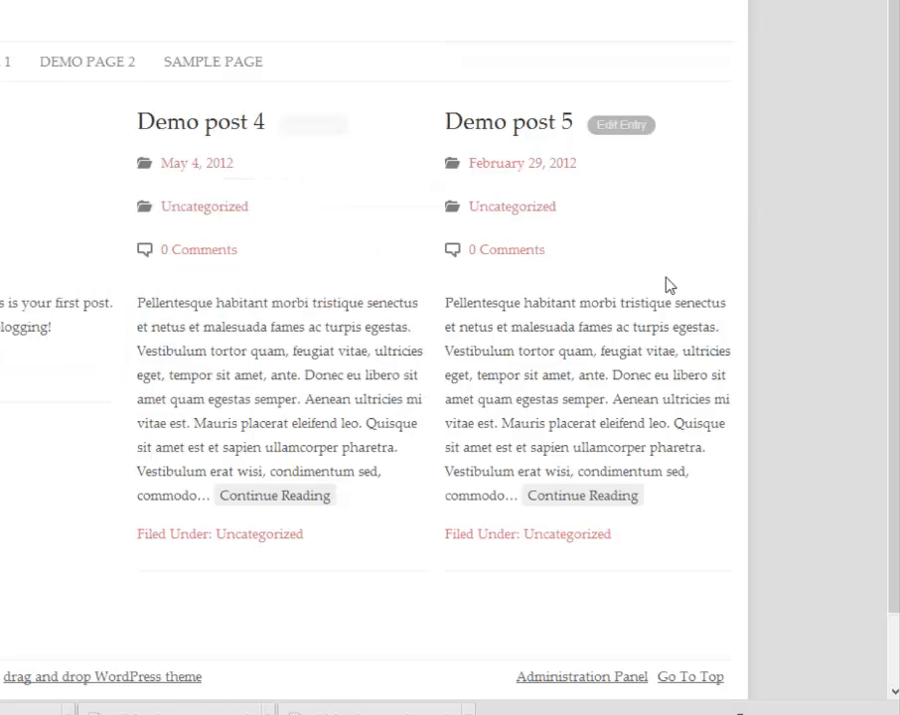
{"action": "mouse_move", "coordinate": [668, 284]}
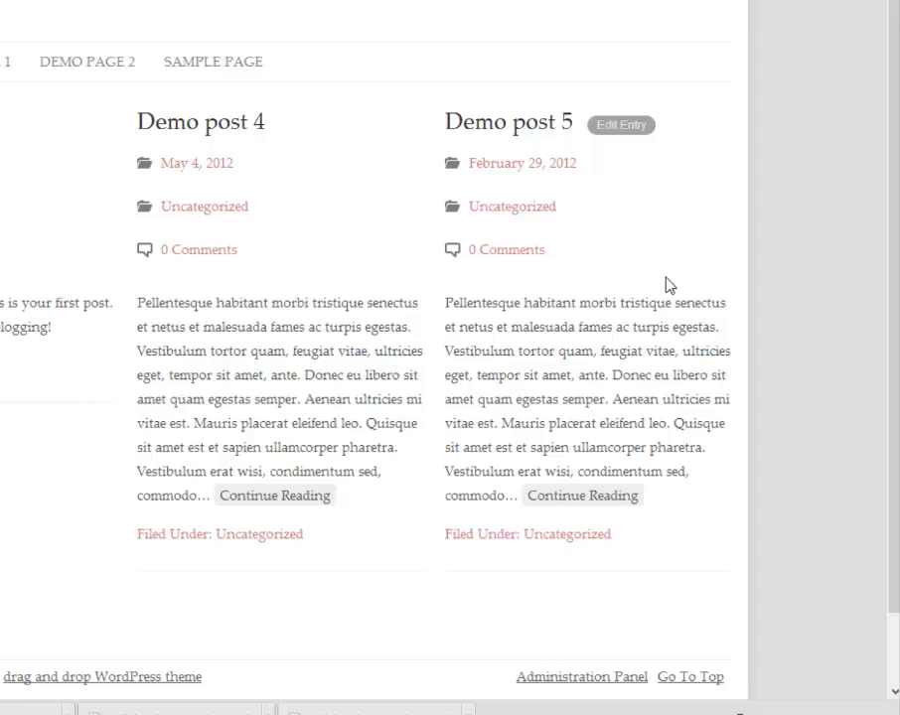
{"action": "mouse_move", "coordinate": [671, 285]}
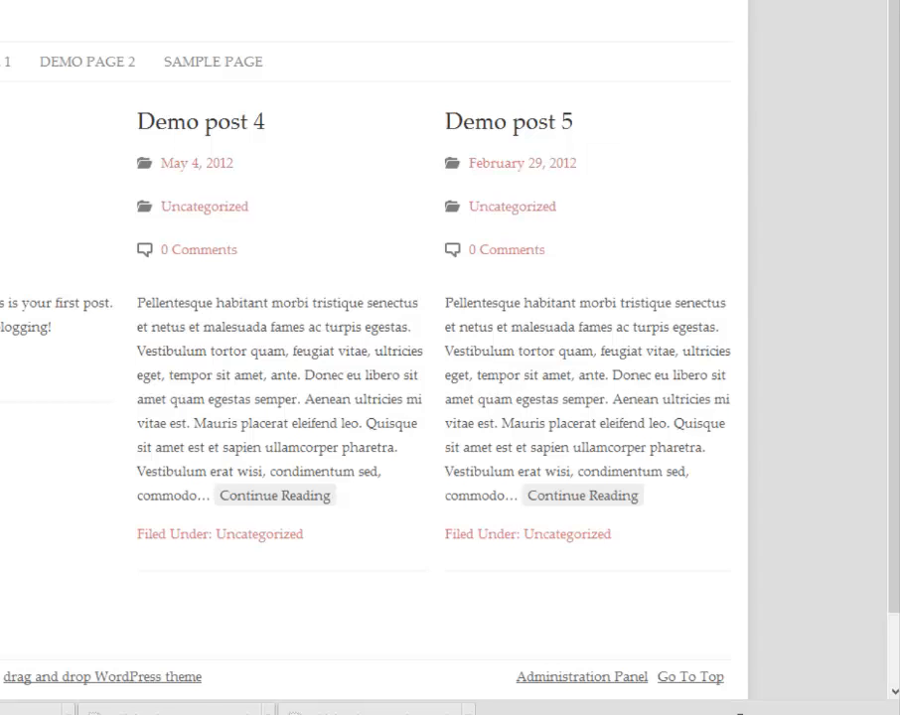